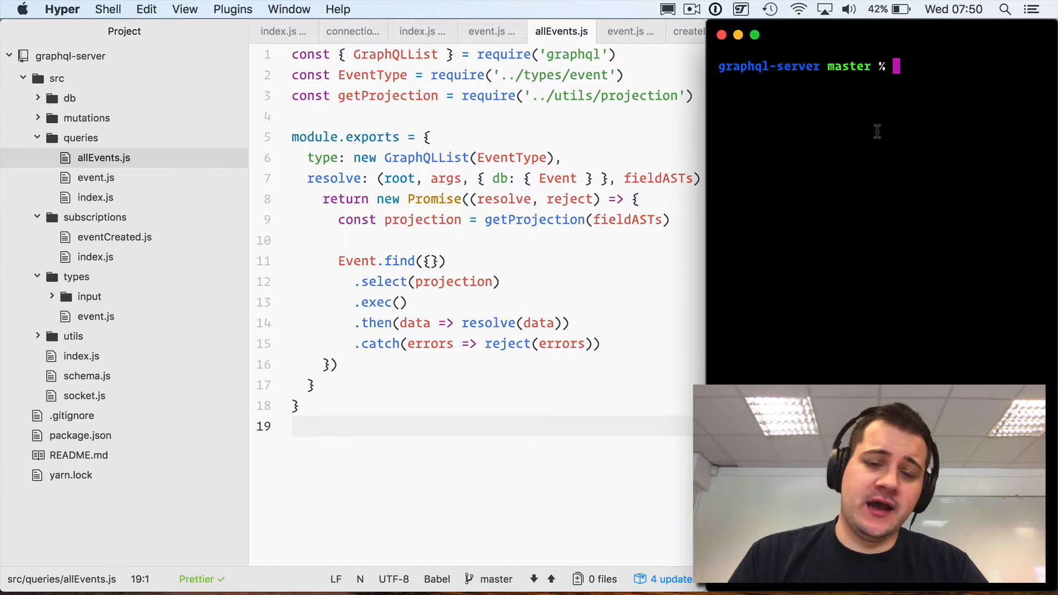
# Start the graphql-server development server with yarn dev in Hyper.
pyautogui.write('yarn dev')
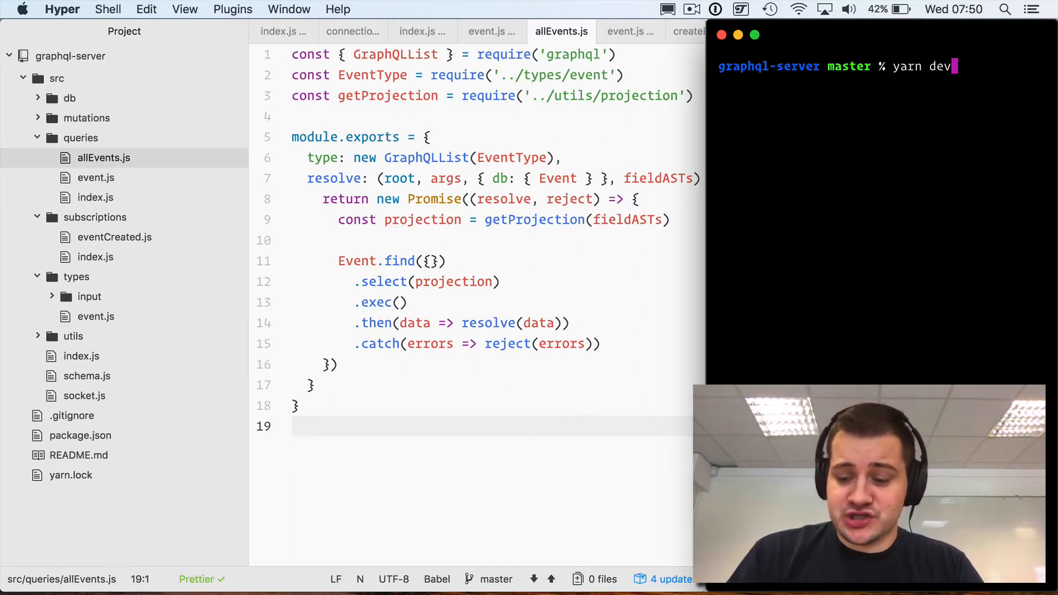
pyautogui.press('Return')
pyautogui.write('export MONGODB_URI=mongodb://localhost/eventsite')
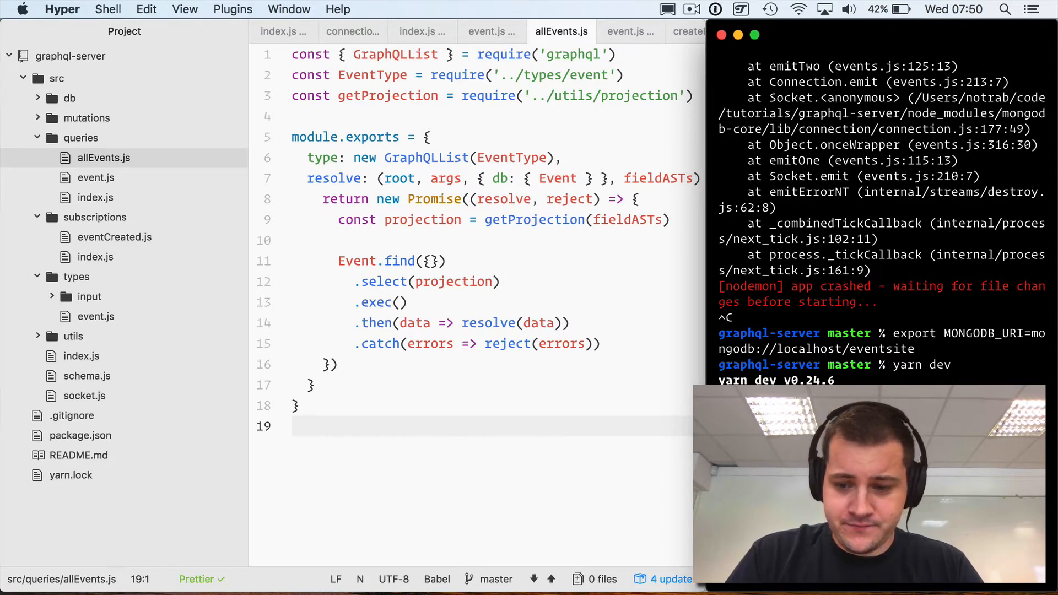
pyautogui.moveTo(323, 556)
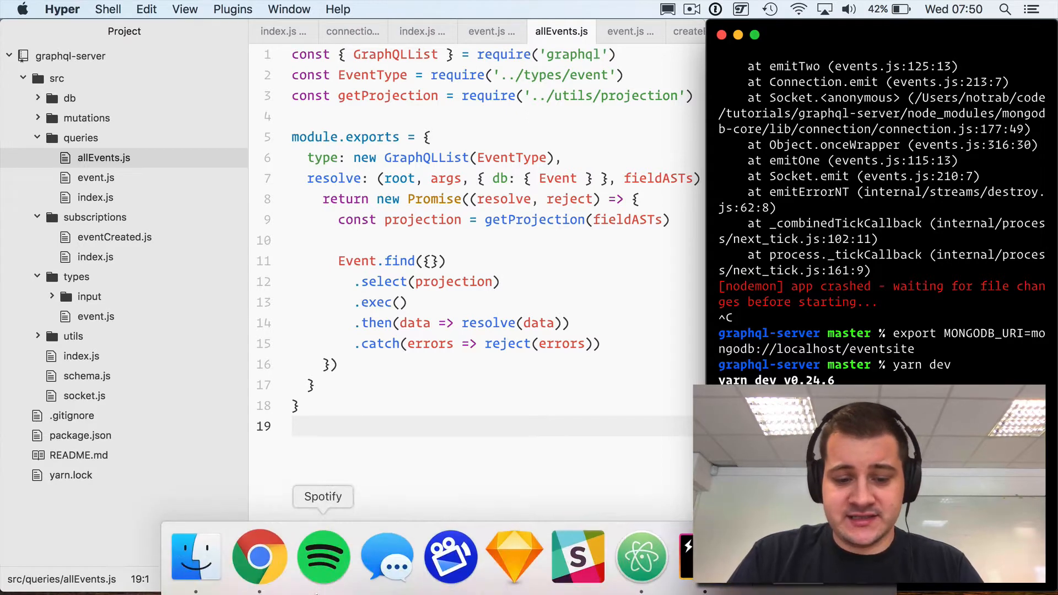
pyautogui.click(258, 556)
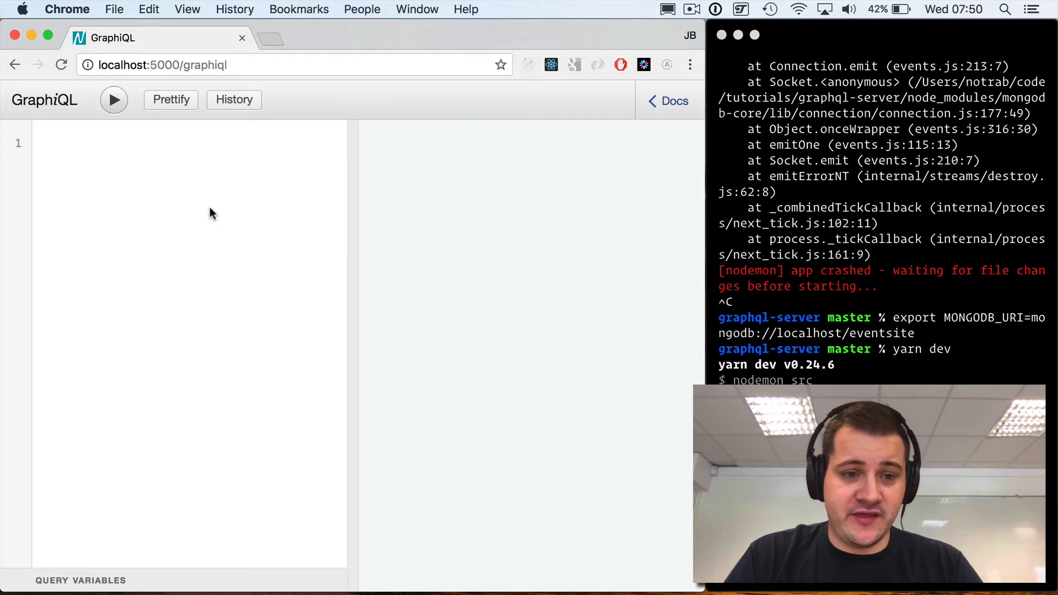
pyautogui.moveTo(333, 140)
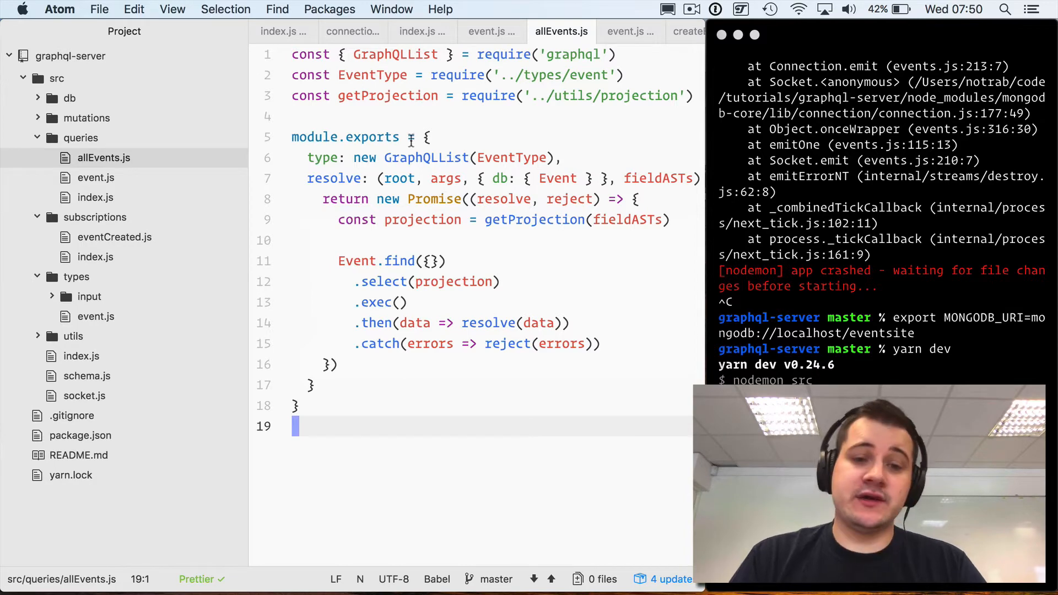
# Add args with a "first" argument of type GraphQLInt below the allEvents list type.
pyautogui.click(519, 158)
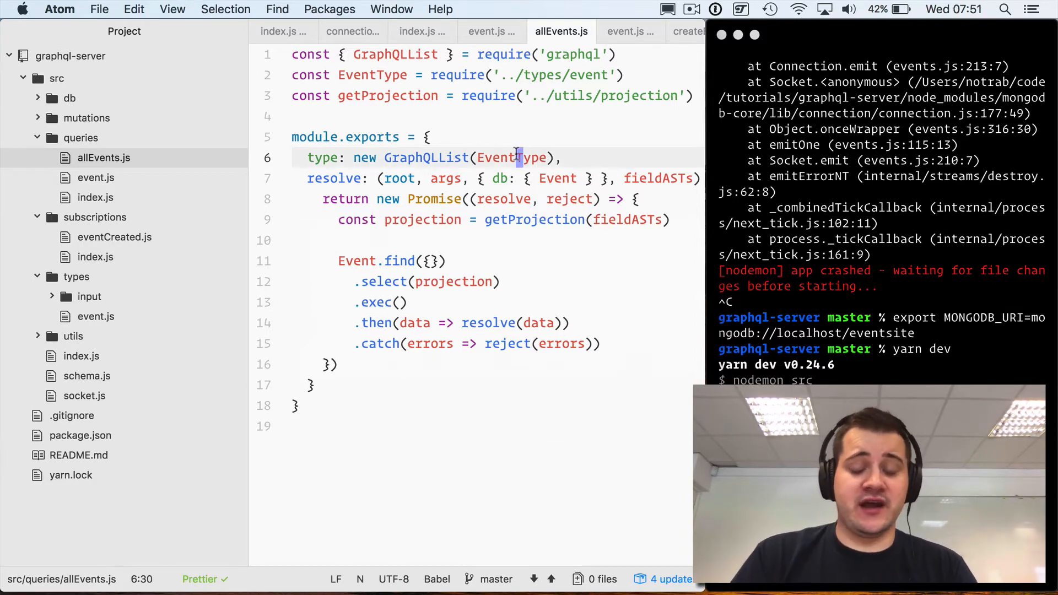
pyautogui.write('args: {')
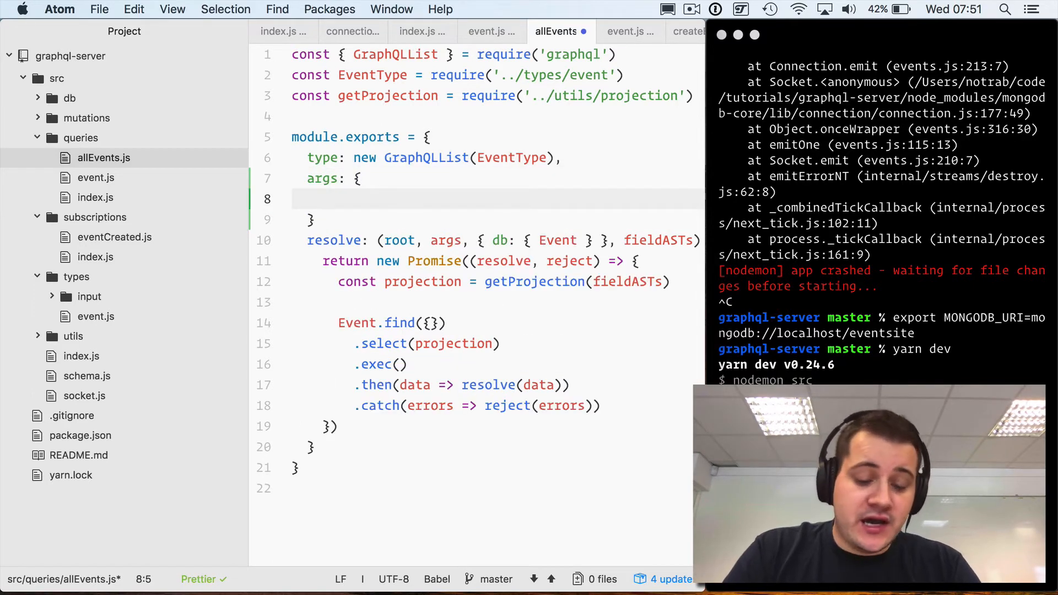
pyautogui.write('firs')
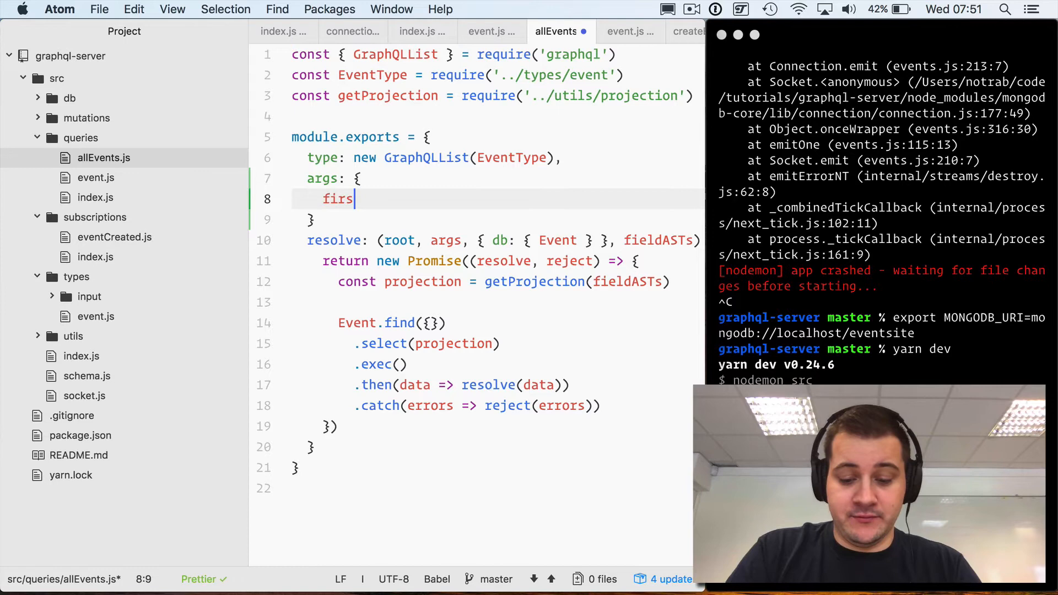
pyautogui.write('t: {')
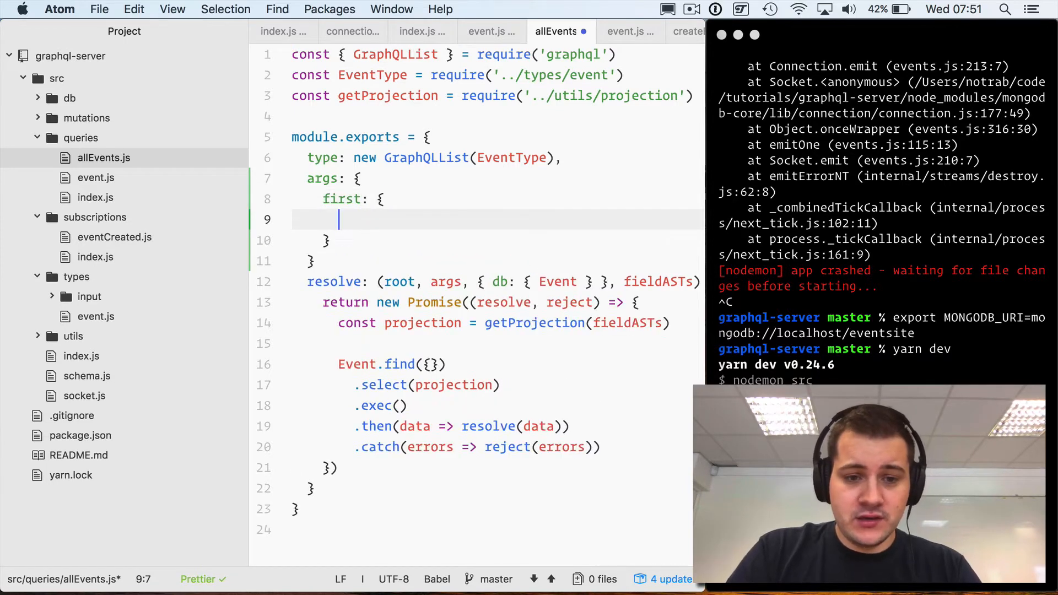
pyautogui.write('name: ""')
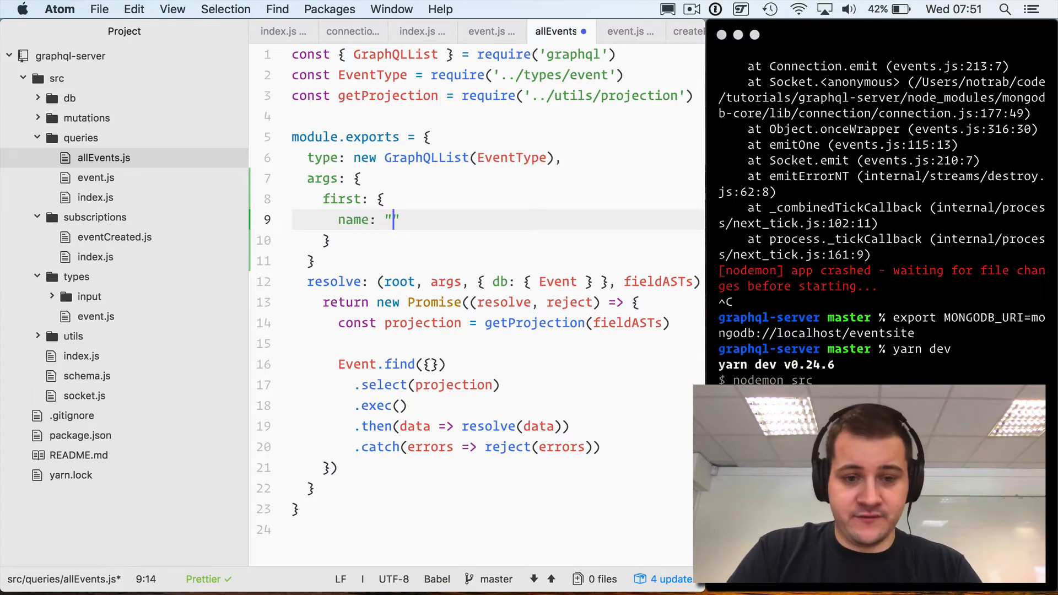
pyautogui.write('first",')
pyautogui.write('type: GraphQLIn')
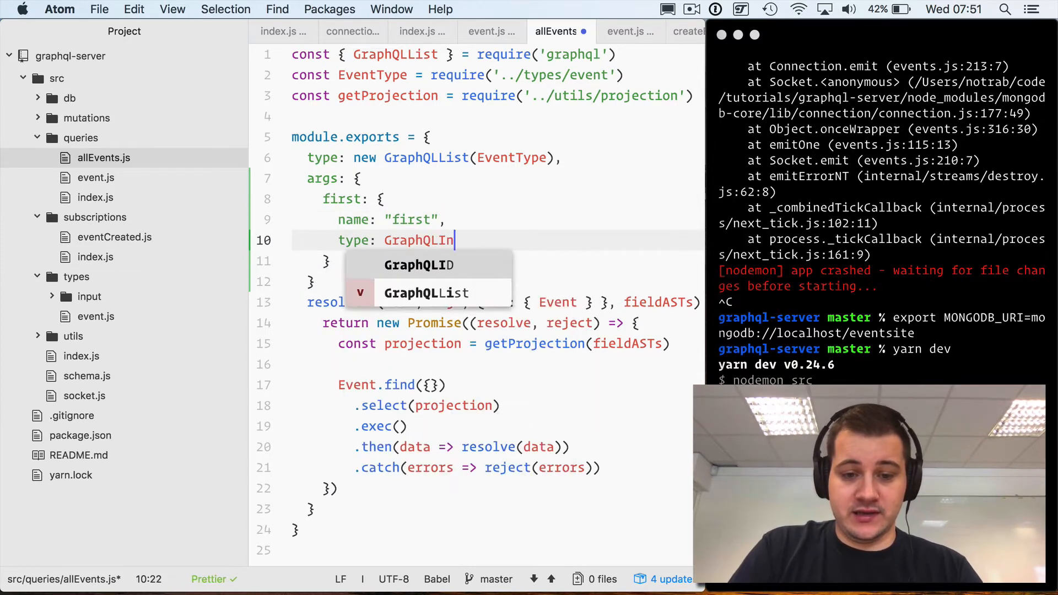
pyautogui.press('Escape')
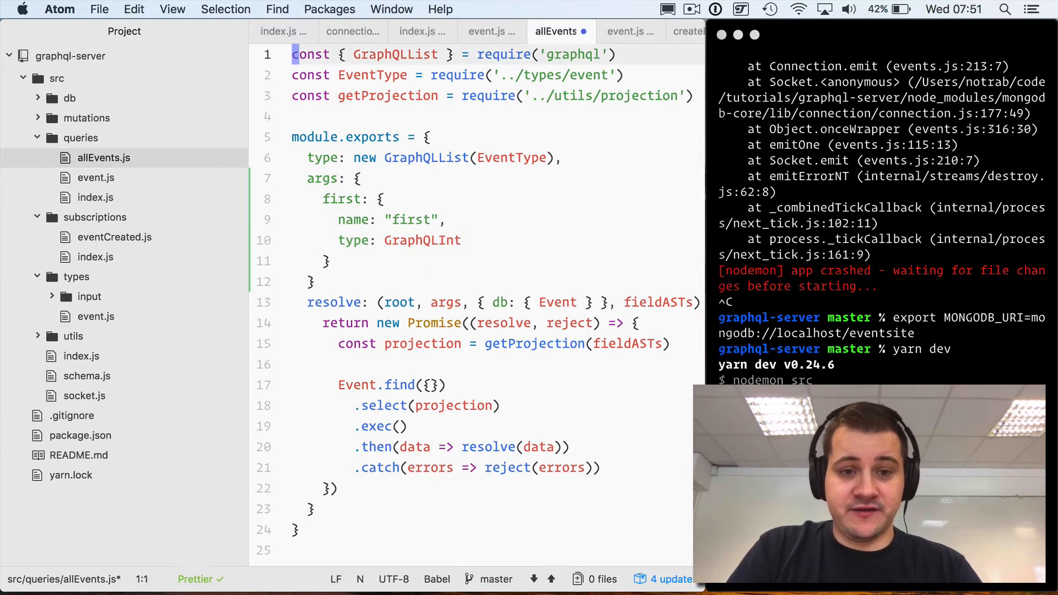
pyautogui.doubleClick(395, 54)
pyautogui.write(',')
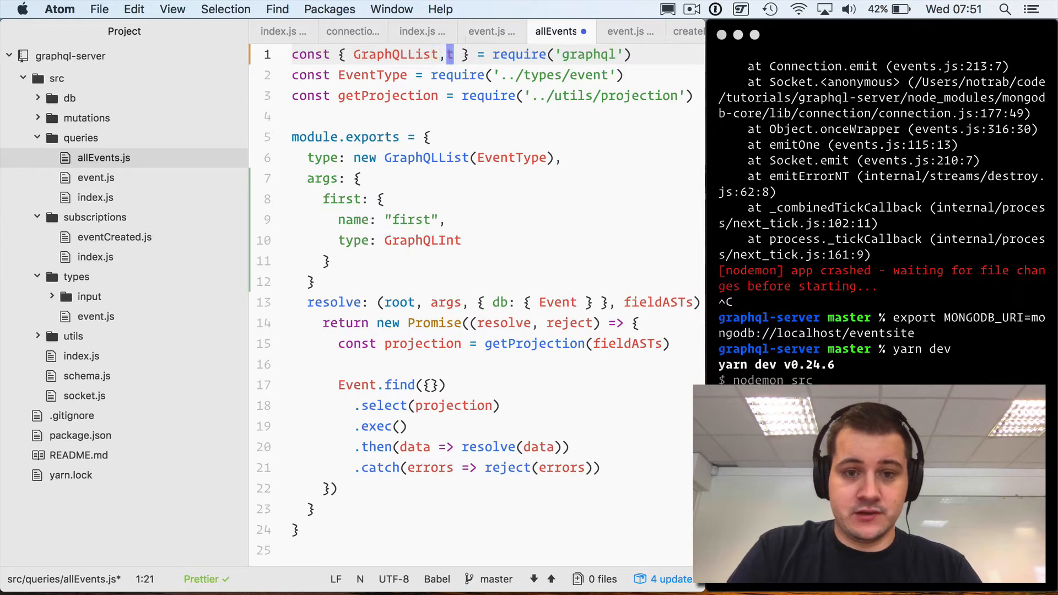
# Import GraphQLInt from graphql and add a limit argument named "offset" of type GraphQLInt.
pyautogui.write('GraphQLIn')
pyautogui.click(498, 261)
pyautogui.write(',')
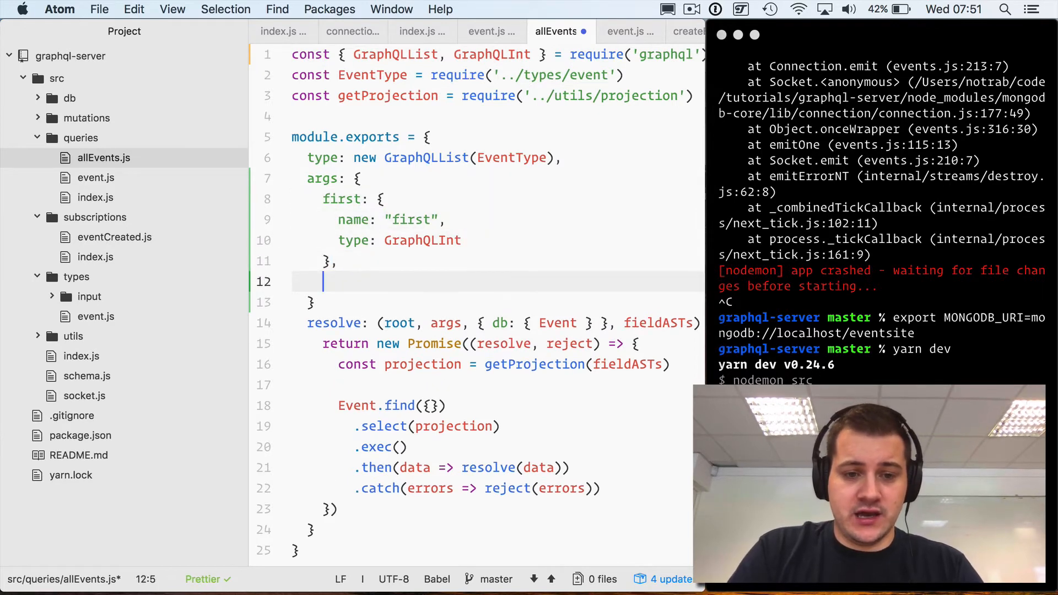
pyautogui.write('limi')
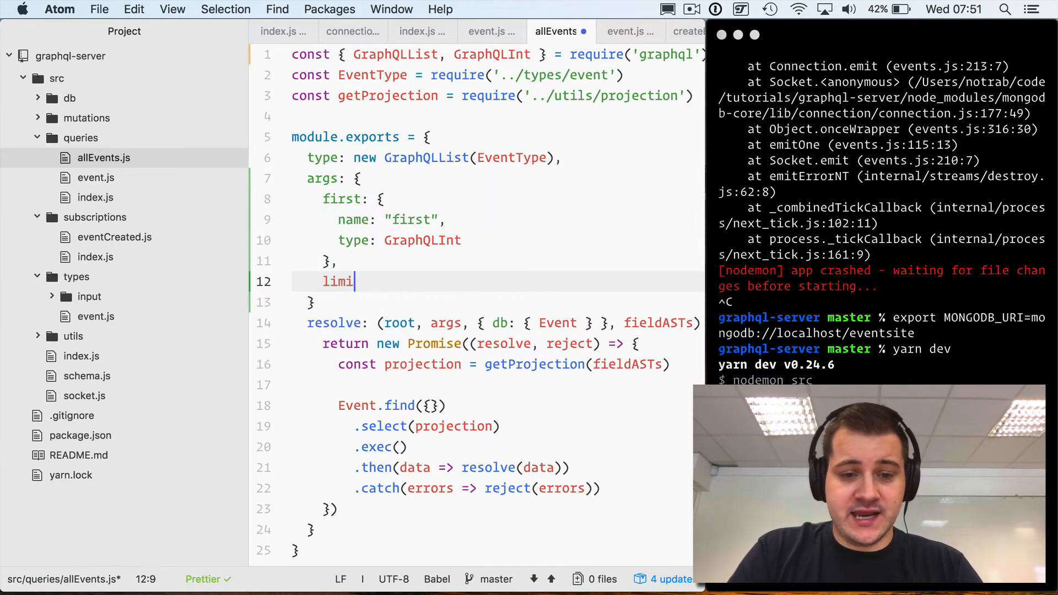
pyautogui.write('t: {')
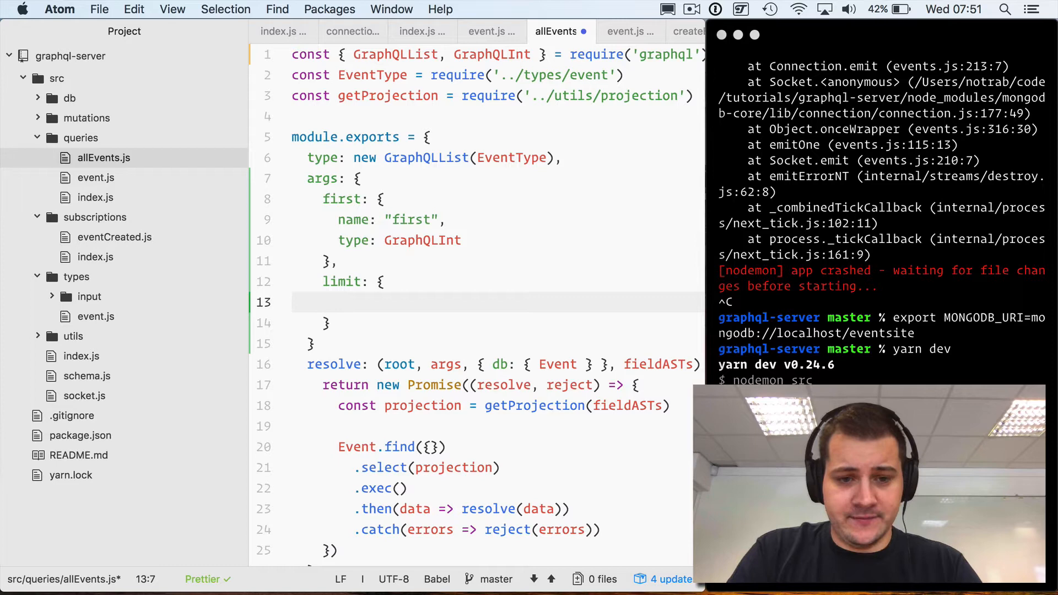
pyautogui.write('t')
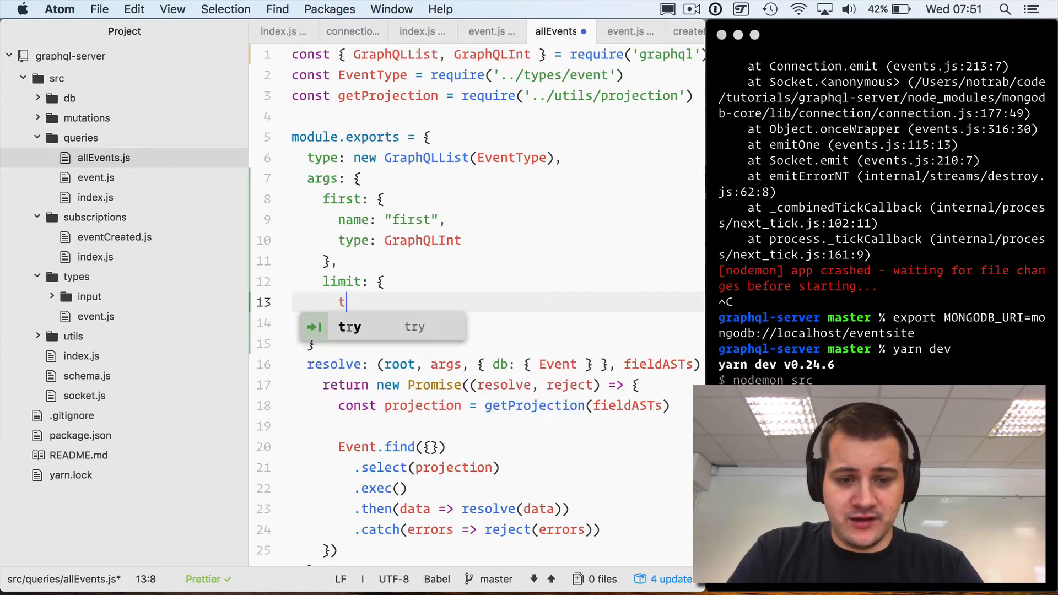
pyautogui.write('name: "f"')
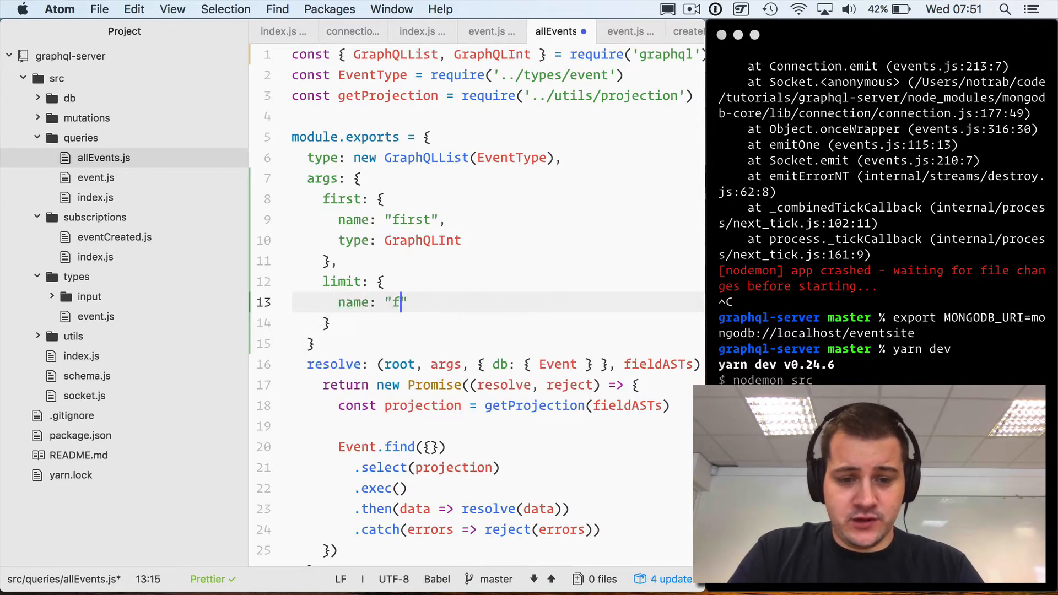
pyautogui.write('offset')
pyautogui.write('type: Gr')
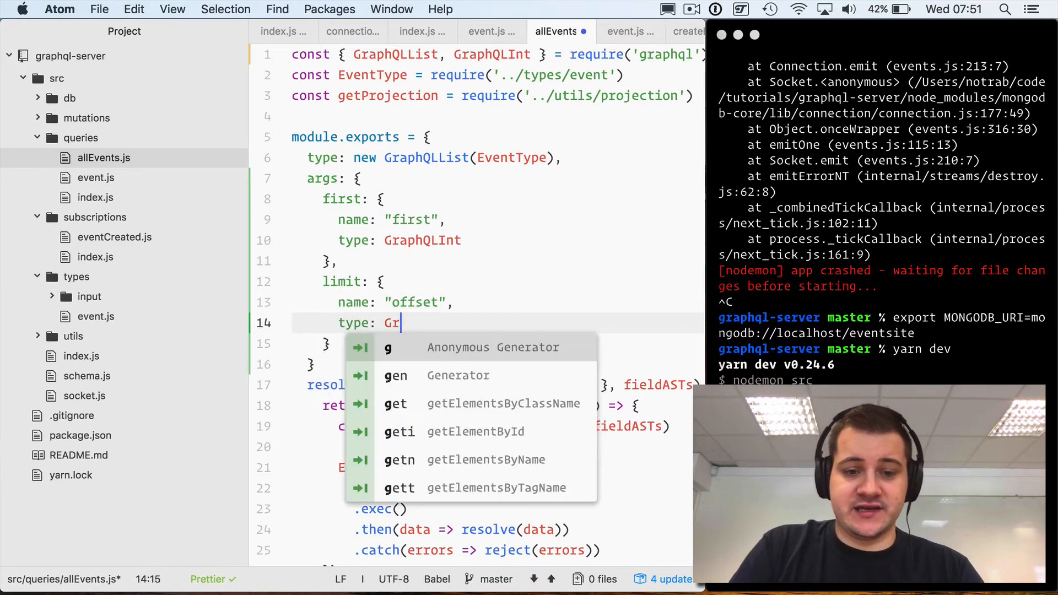
pyautogui.write('aphQLInt')
pyautogui.click(497, 364)
pyautogui.write(',')
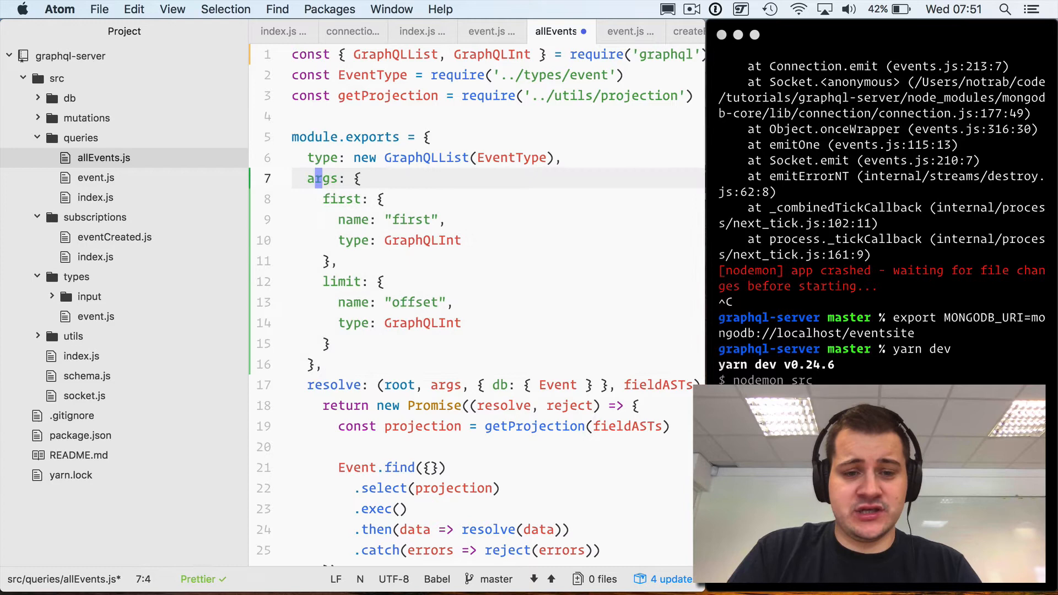
pyautogui.click(86, 118)
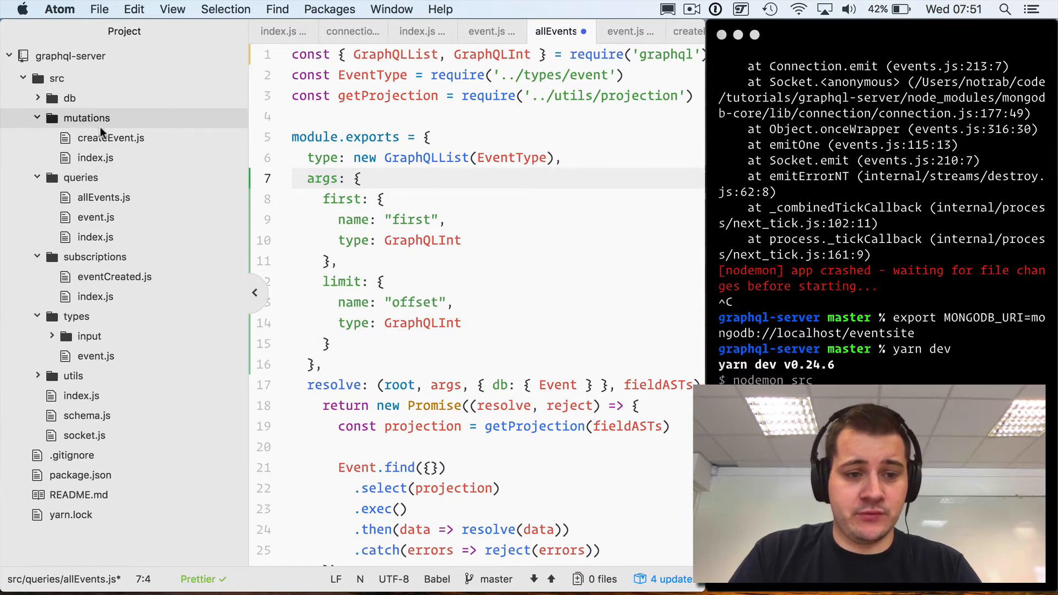
pyautogui.click(111, 138)
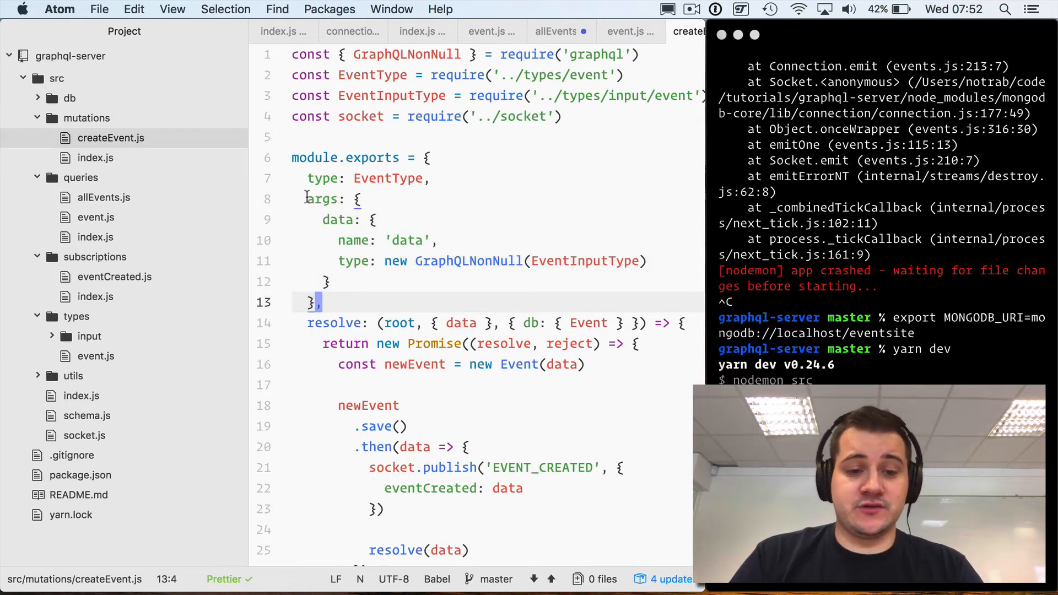
pyautogui.click(324, 220)
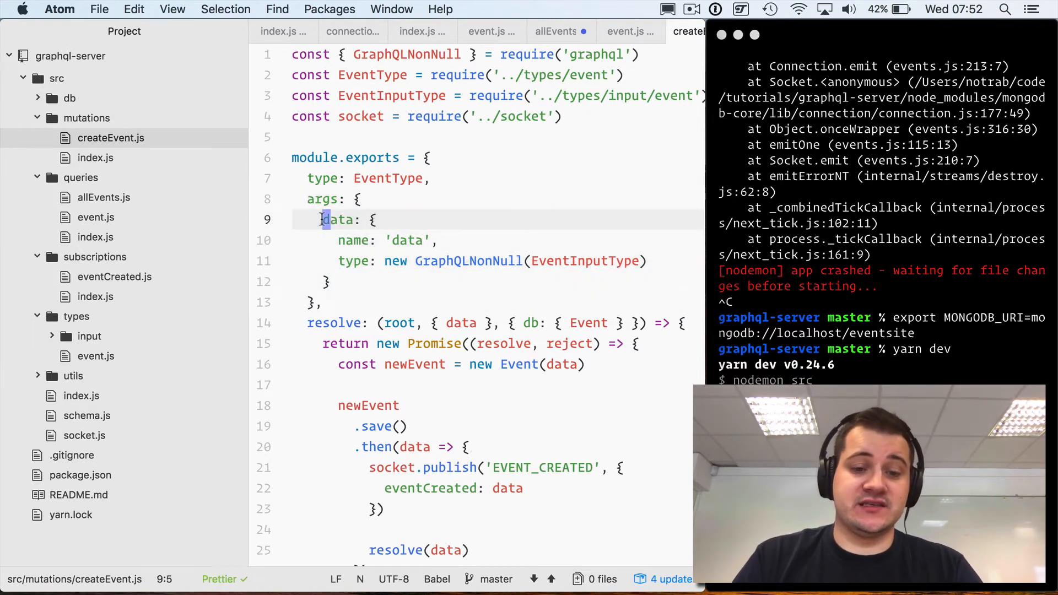
pyautogui.click(327, 281)
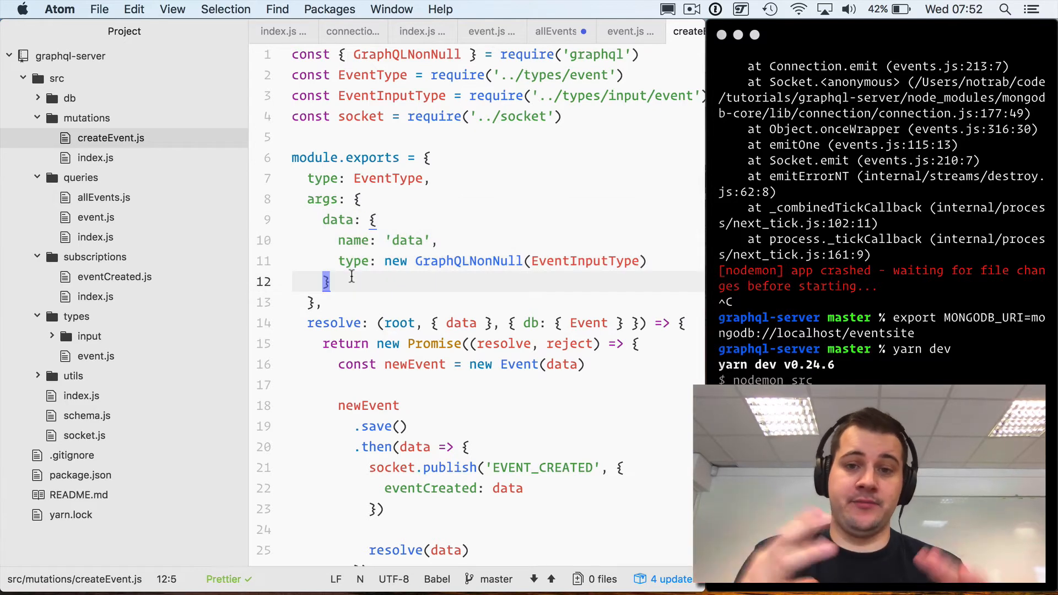
pyautogui.click(557, 31)
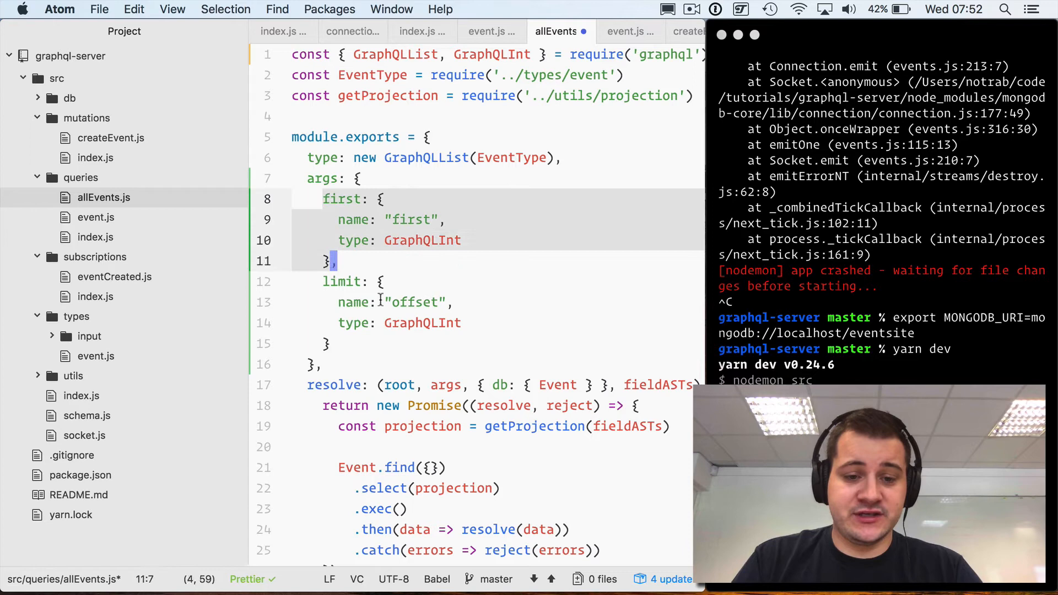
# Rename the limit argument to skip and destructure first and skip defaulting to null in resolve.
pyautogui.click(331, 343)
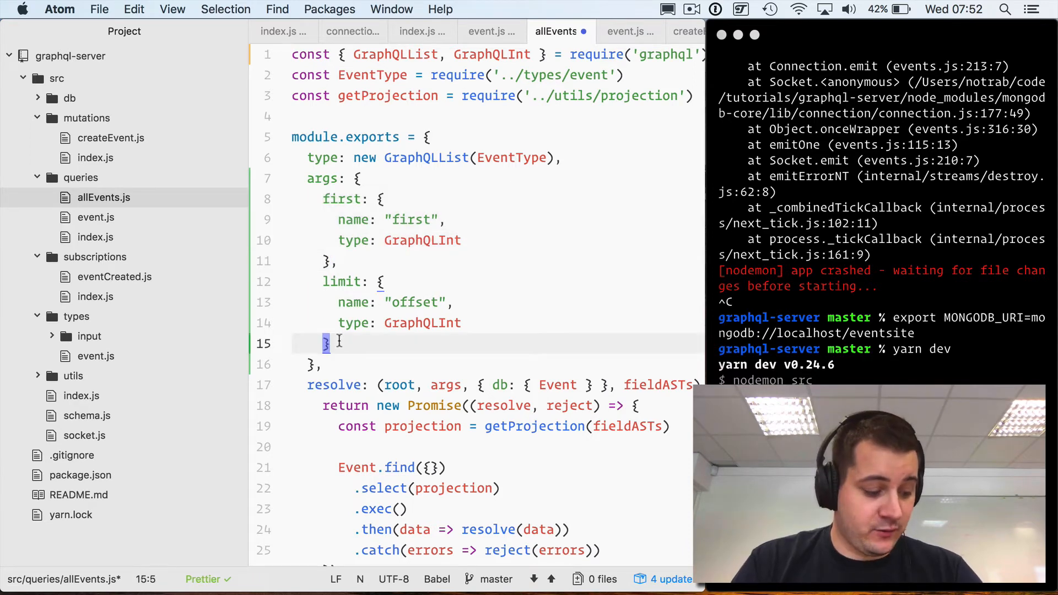
pyautogui.click(342, 281)
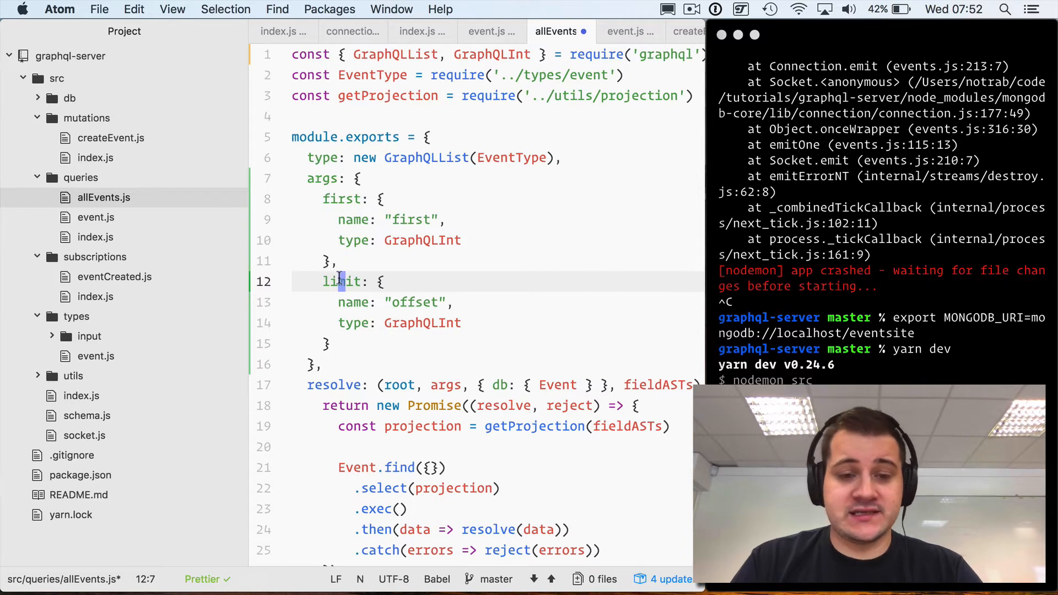
pyautogui.moveTo(384, 266)
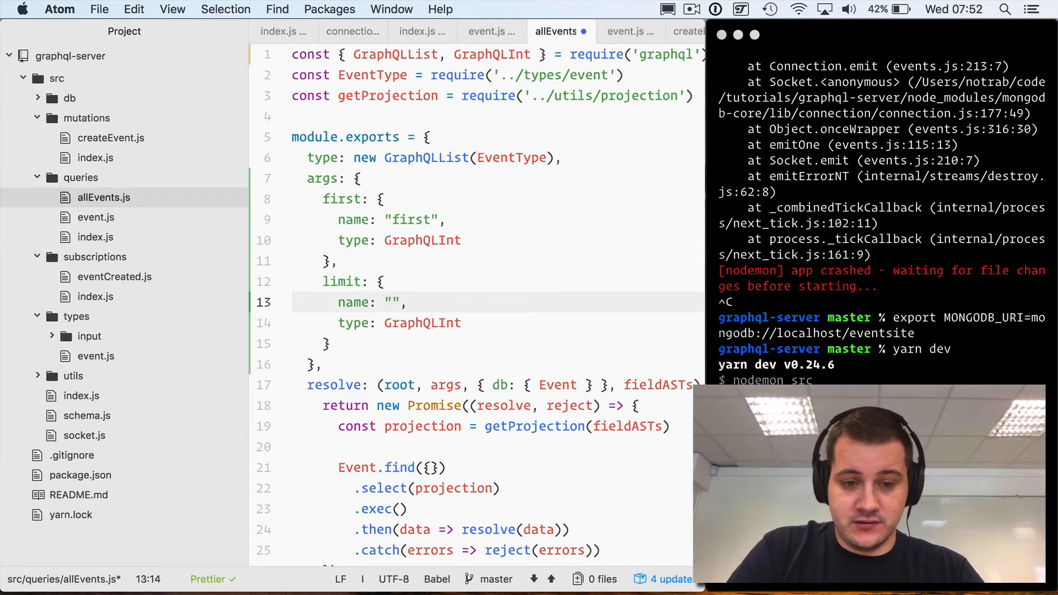
pyautogui.write('limit')
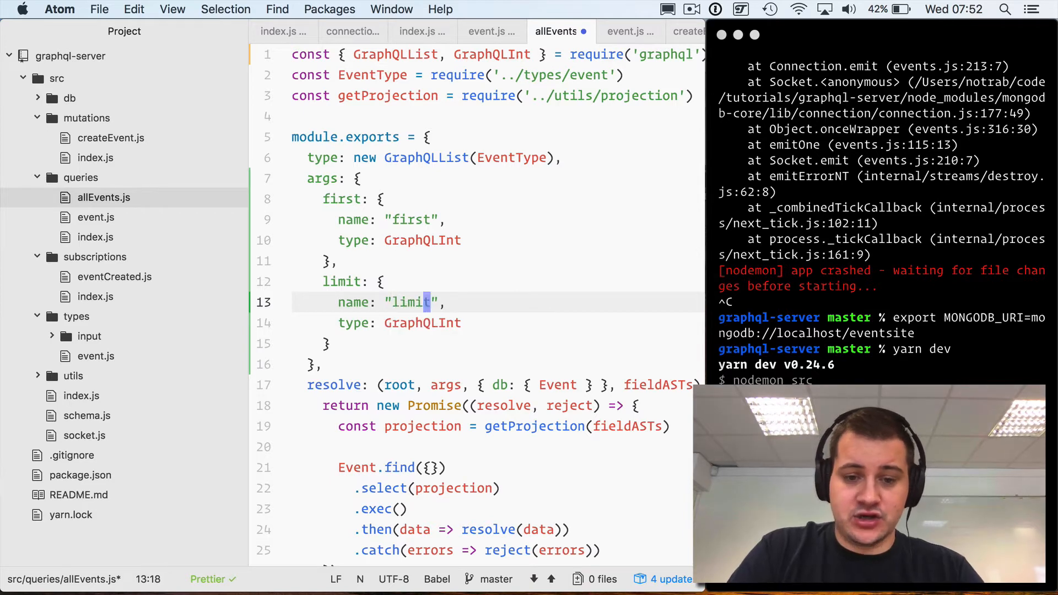
pyautogui.write('skip')
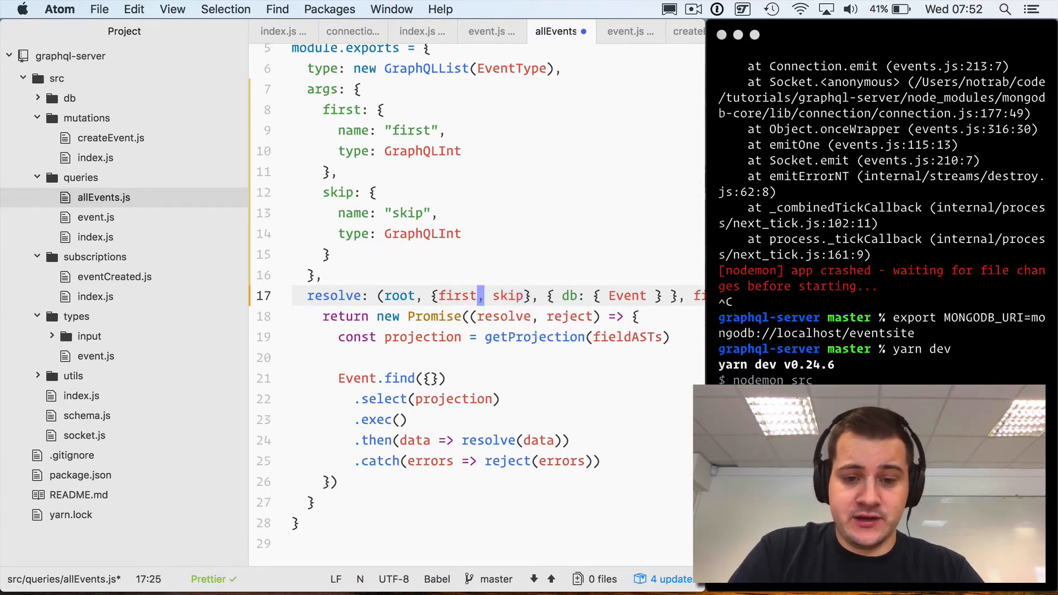
pyautogui.write('= null, skip = null },')
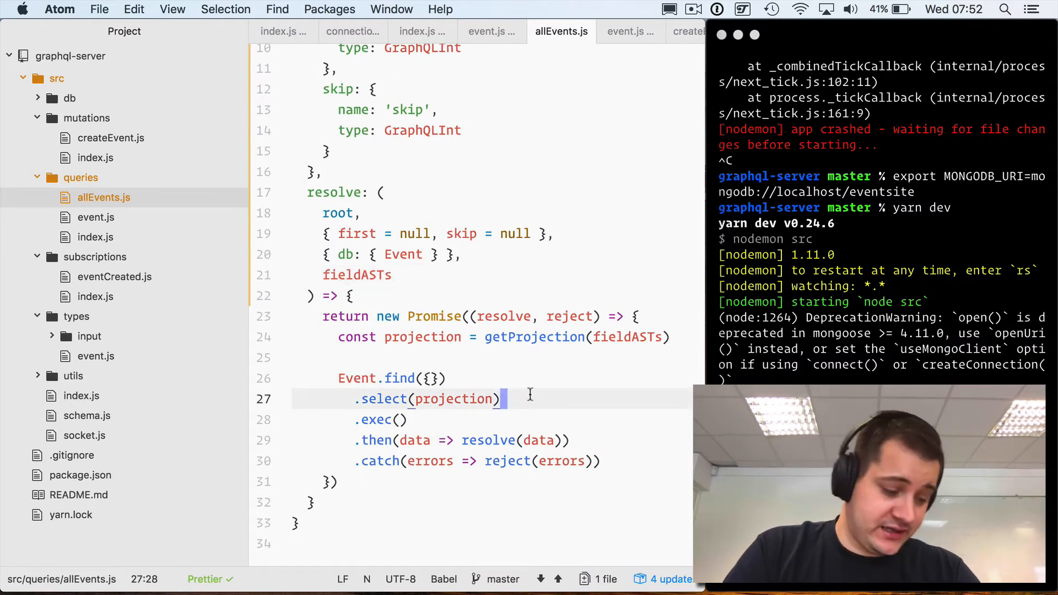
# Chain .skip(skip) and .first(first) onto Event.find after .select(projection) and save.
pyautogui.press('Enter')
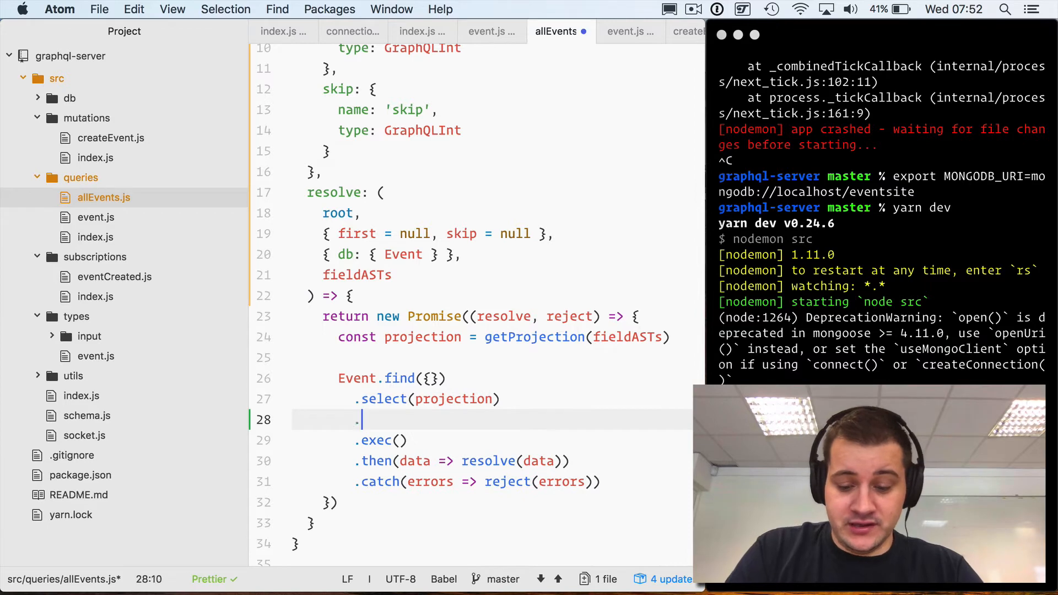
pyautogui.write('.skip(skip)')
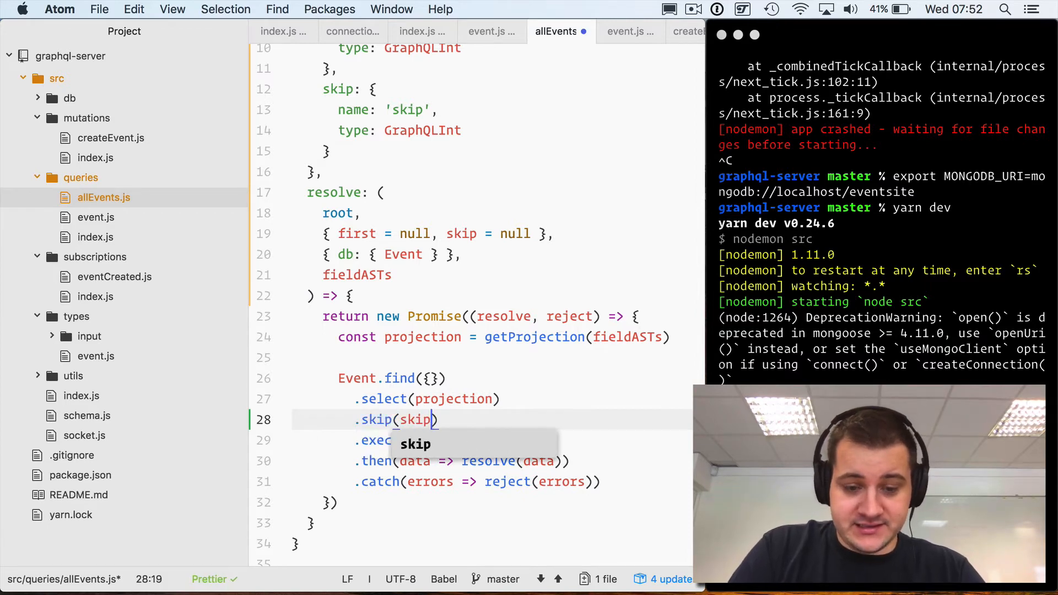
pyautogui.press('enter')
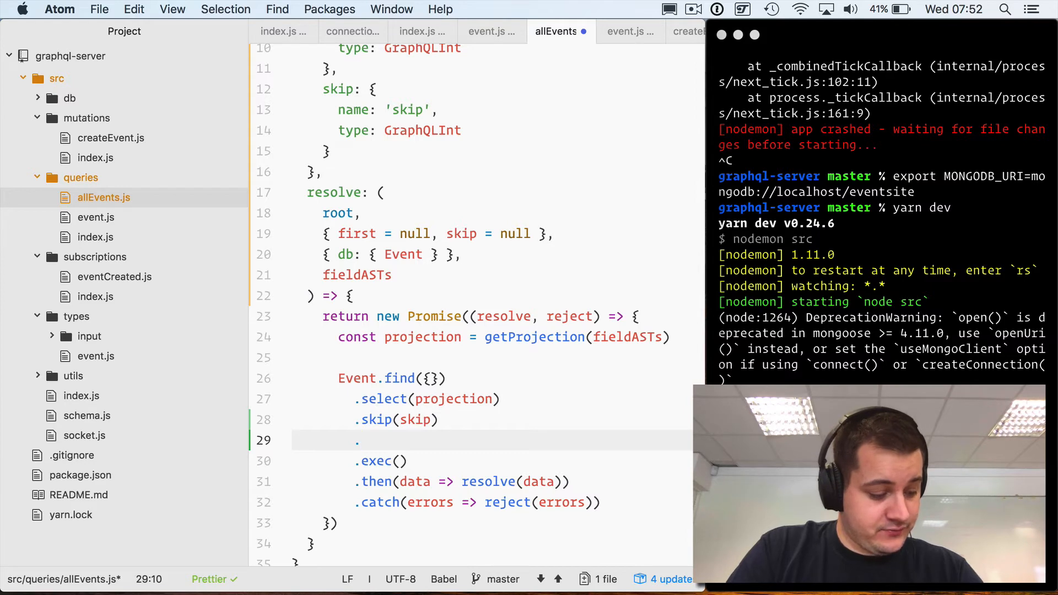
pyautogui.write('.fir')
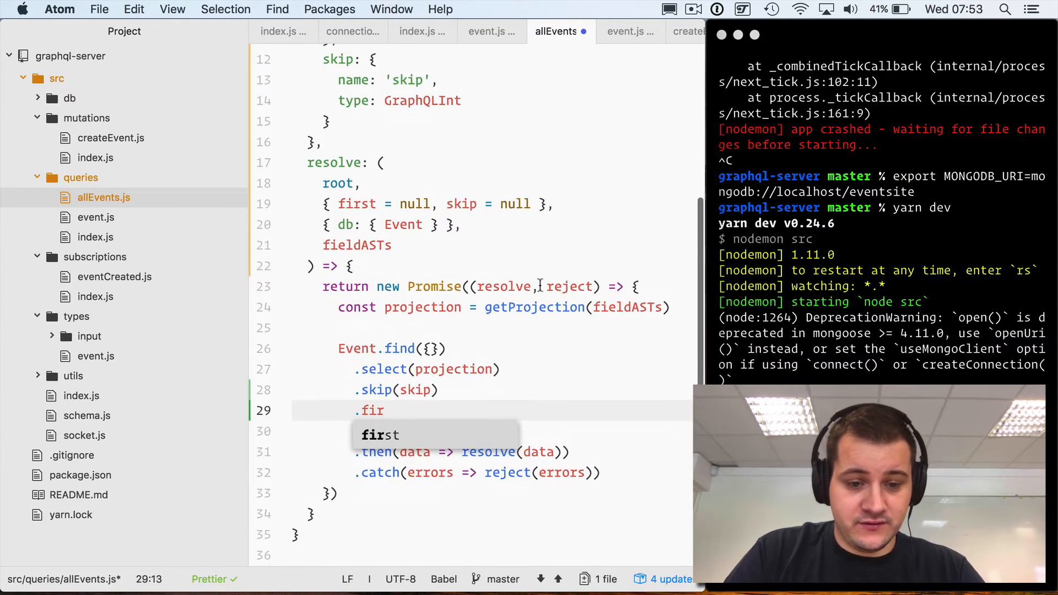
pyautogui.write('st')
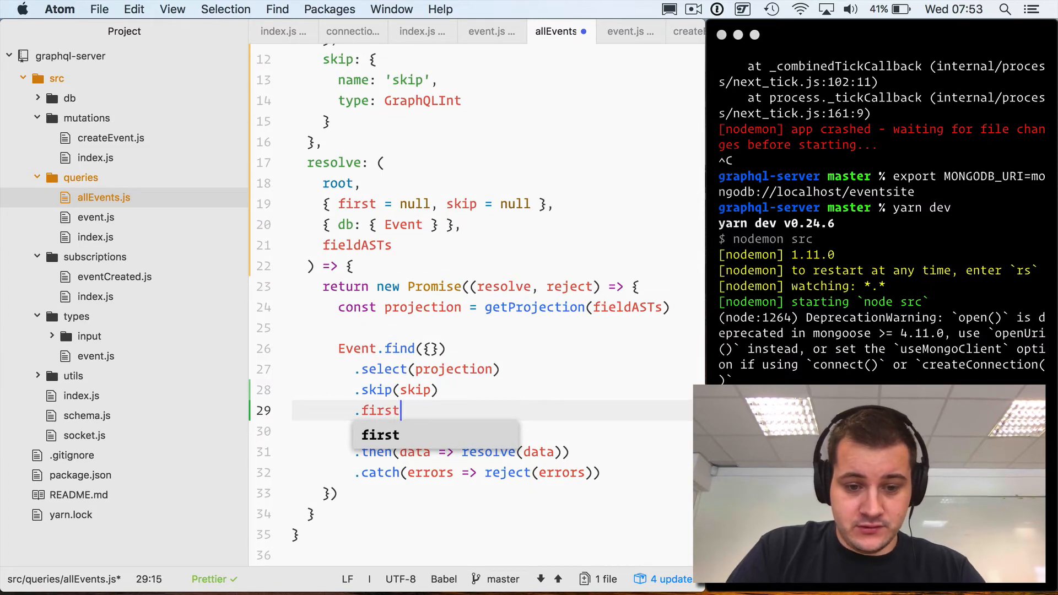
pyautogui.write('(first')
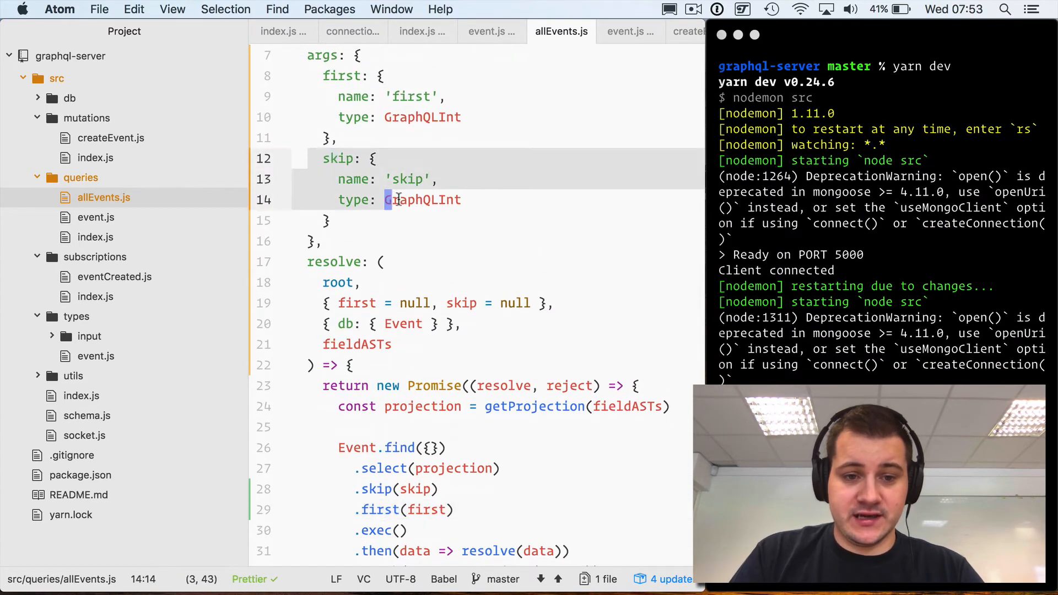
pyautogui.click(331, 138)
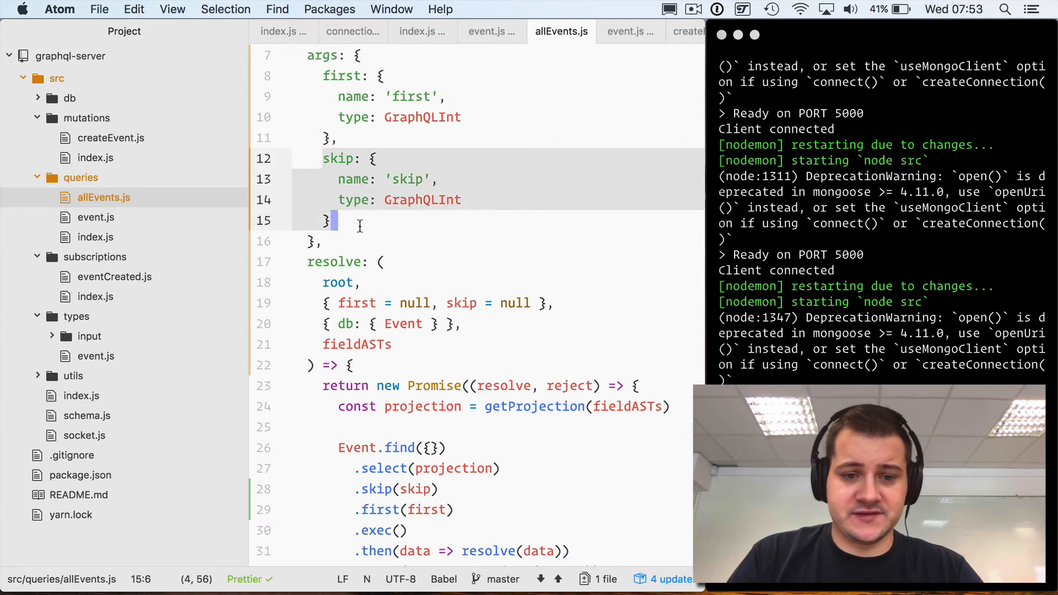
pyautogui.scroll(-3)
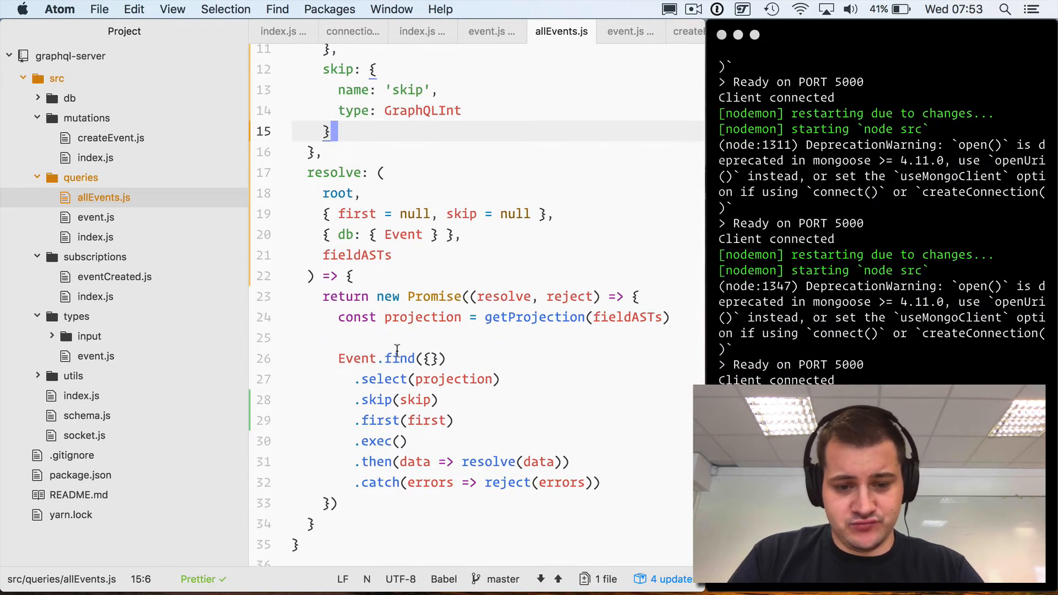
pyautogui.click(296, 337)
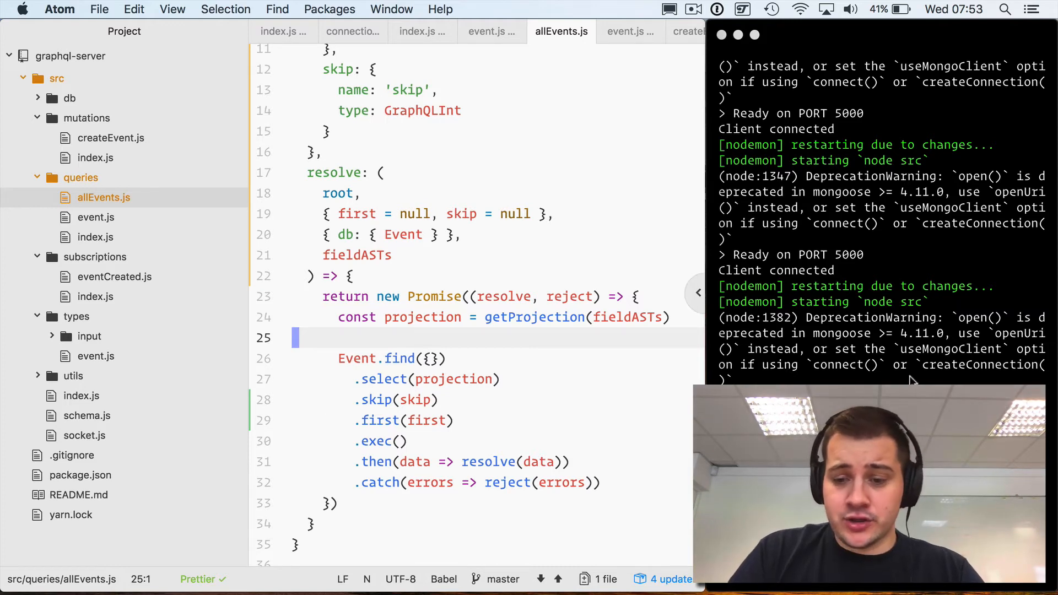
pyautogui.moveTo(831, 374)
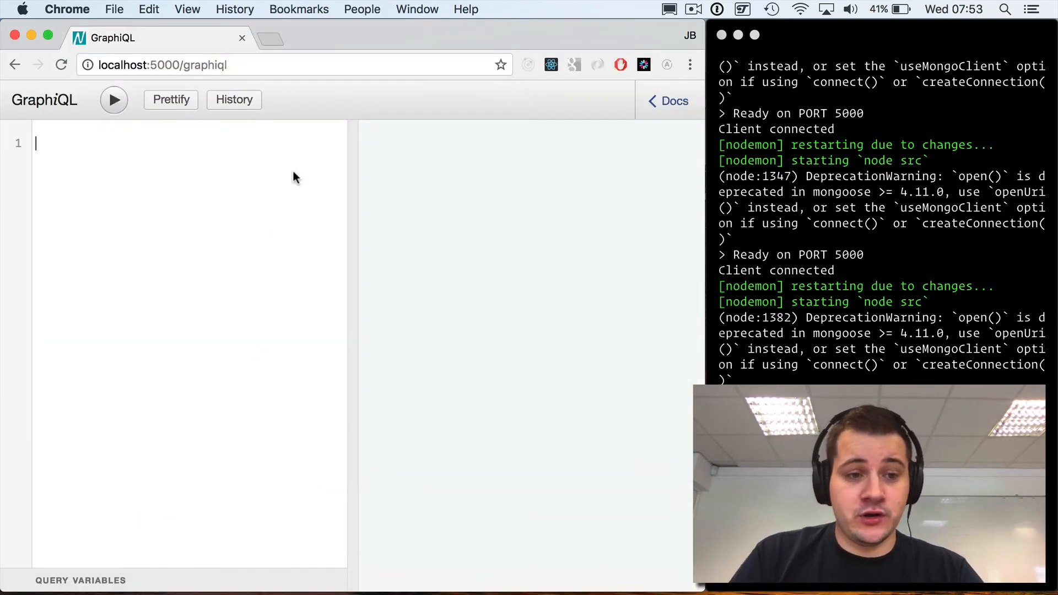
# Run { allEvents { name } } in GraphiQL, getting a "first is not a function" error.
pyautogui.click(162, 65)
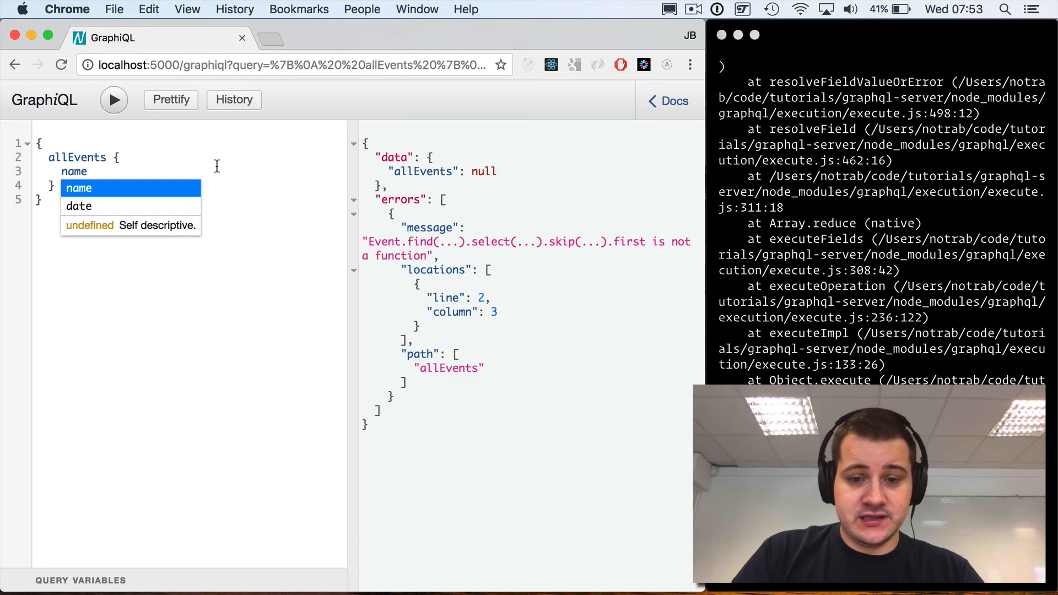
pyautogui.click(243, 312)
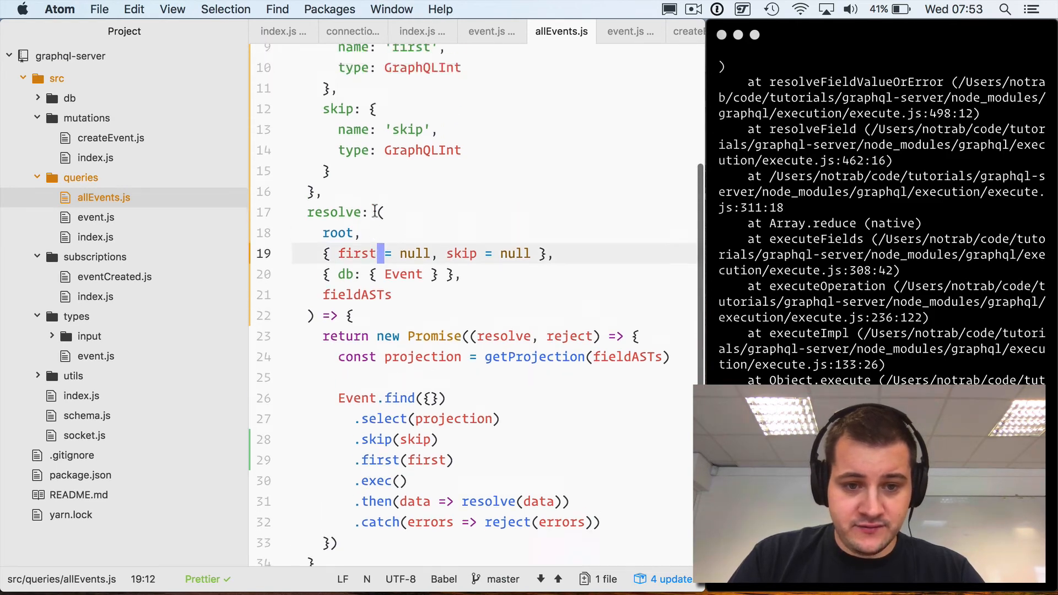
# Replace .first(first) with .limit(first) in the resolver's query chain.
pyautogui.scroll(3)
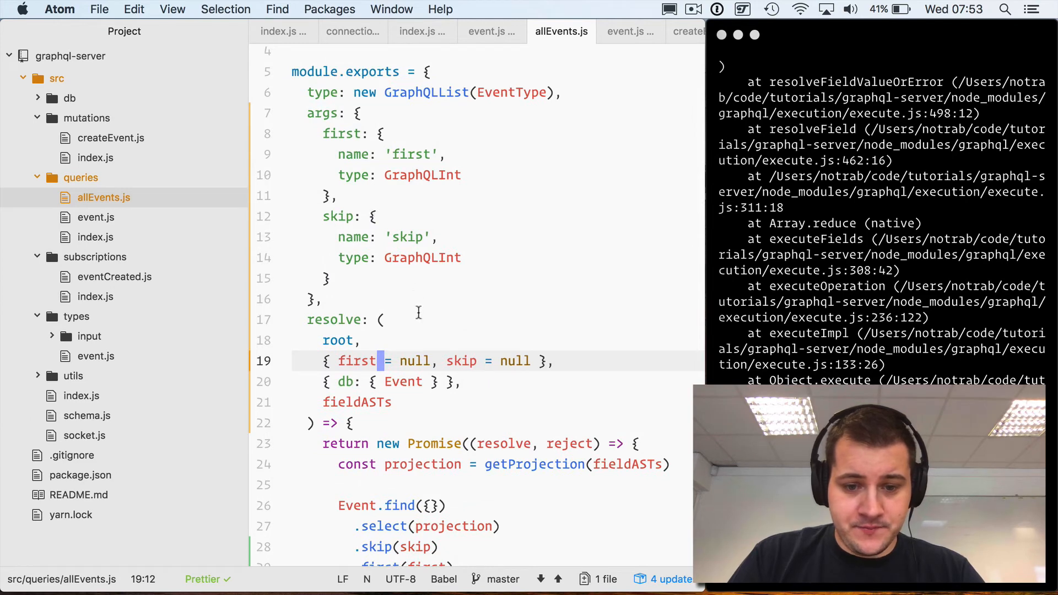
pyautogui.scroll(-3)
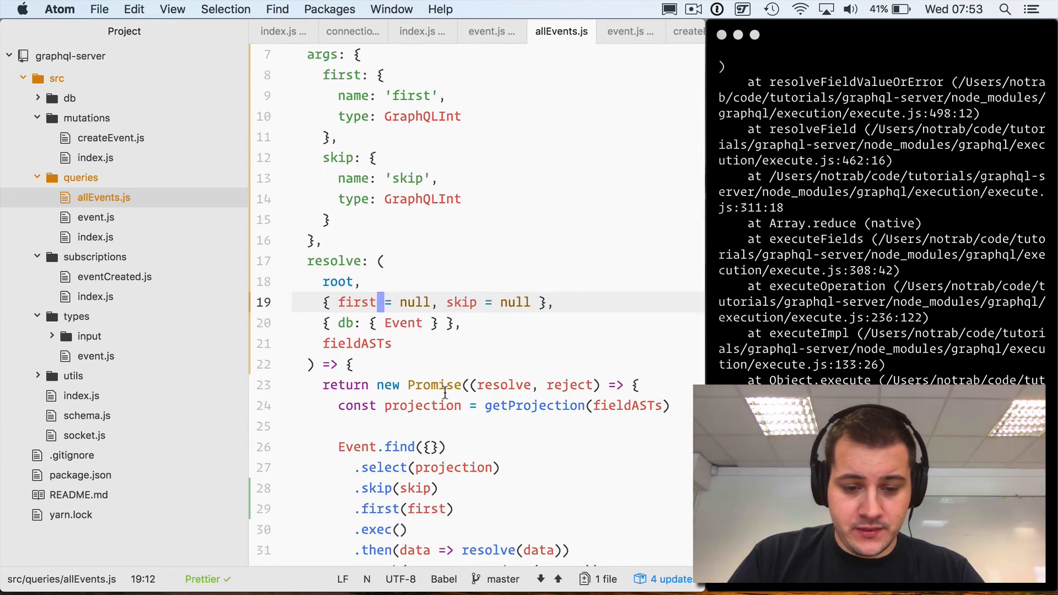
pyautogui.click(371, 489)
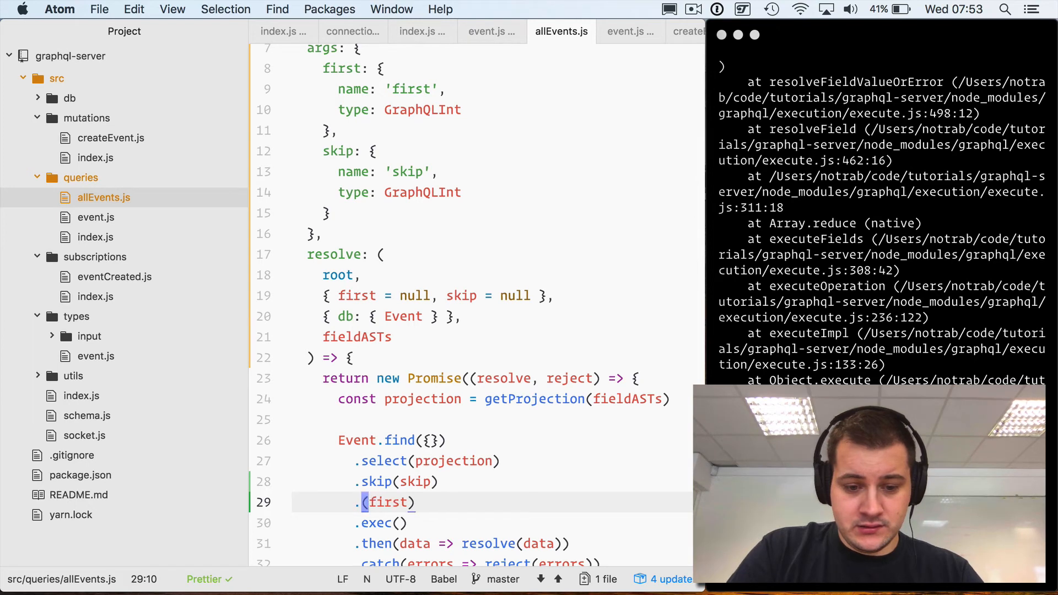
pyautogui.write('limit')
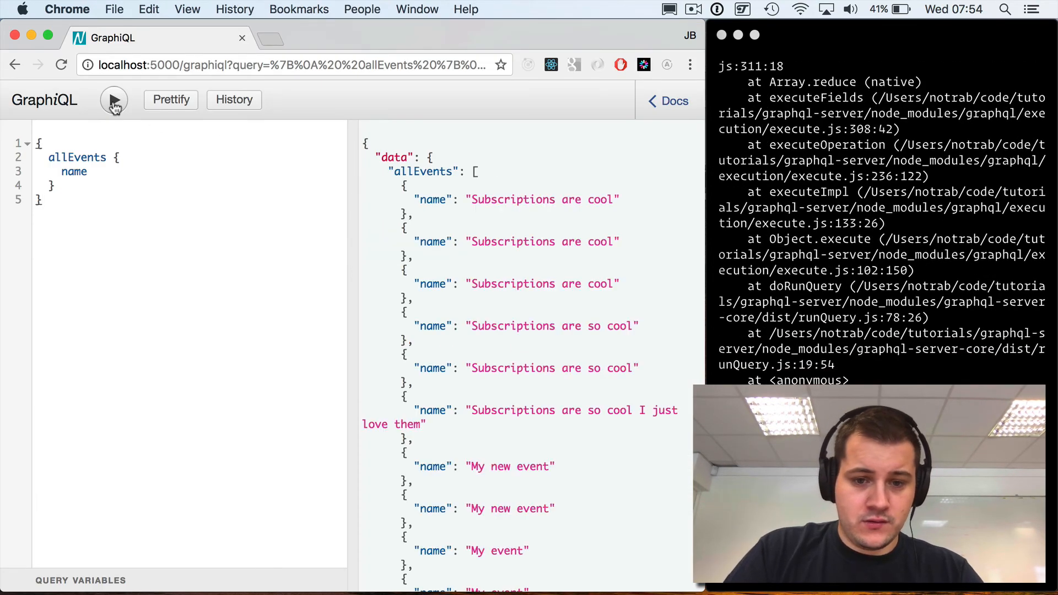
# Query allEvents with (first: 3, skip: 3), then rerun skipping 5 events.
pyautogui.scroll(-3)
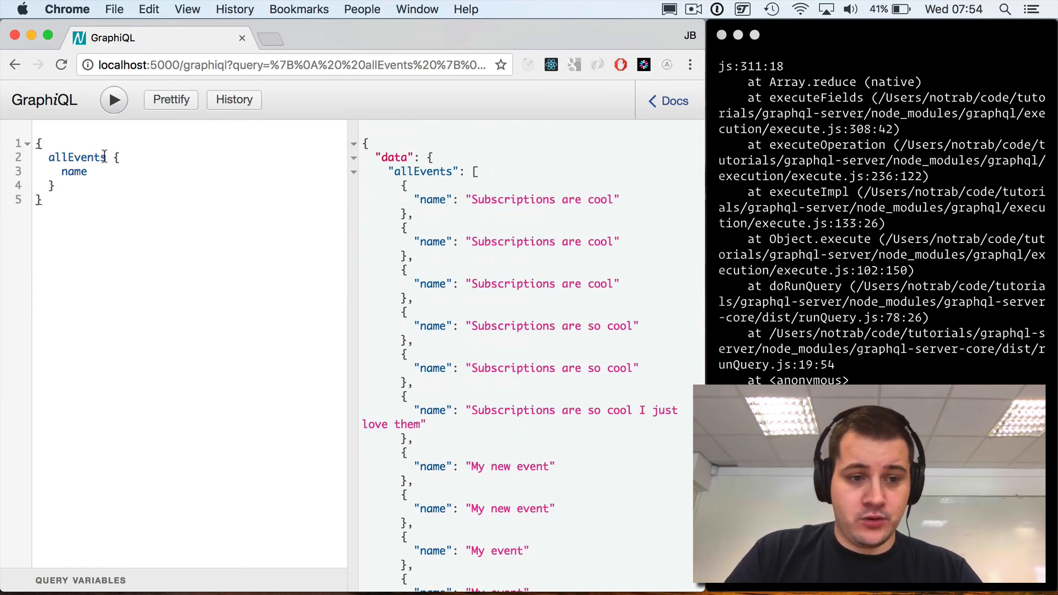
pyautogui.write('(first)')
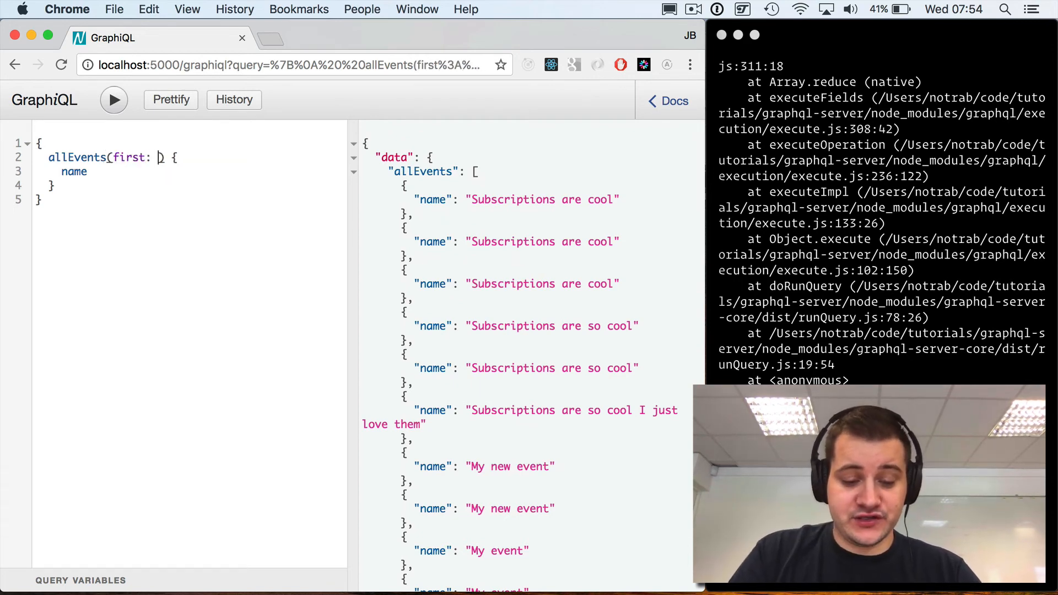
pyautogui.write('3')
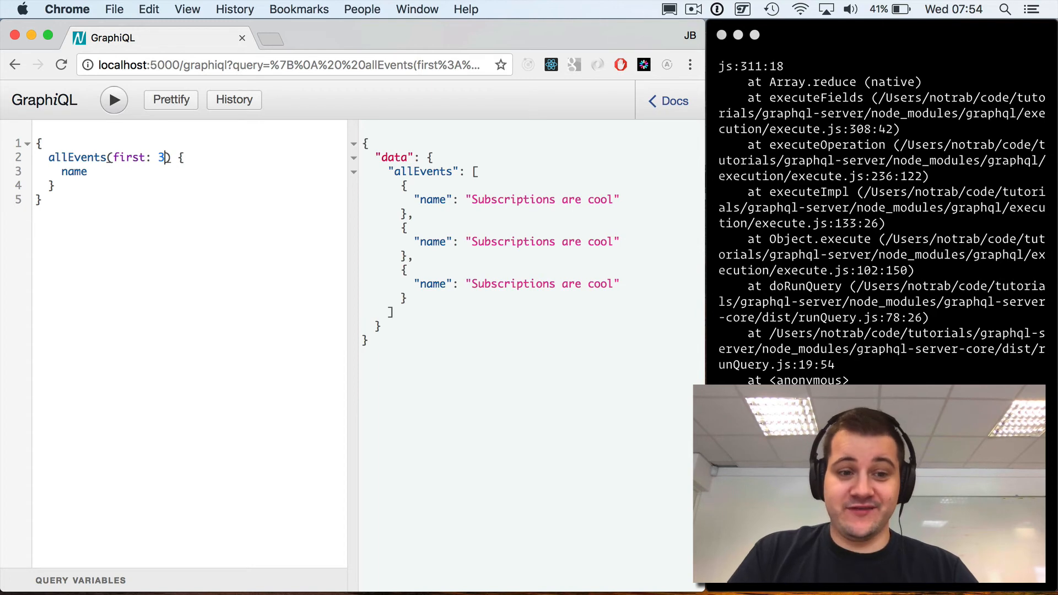
pyautogui.write(', skip')
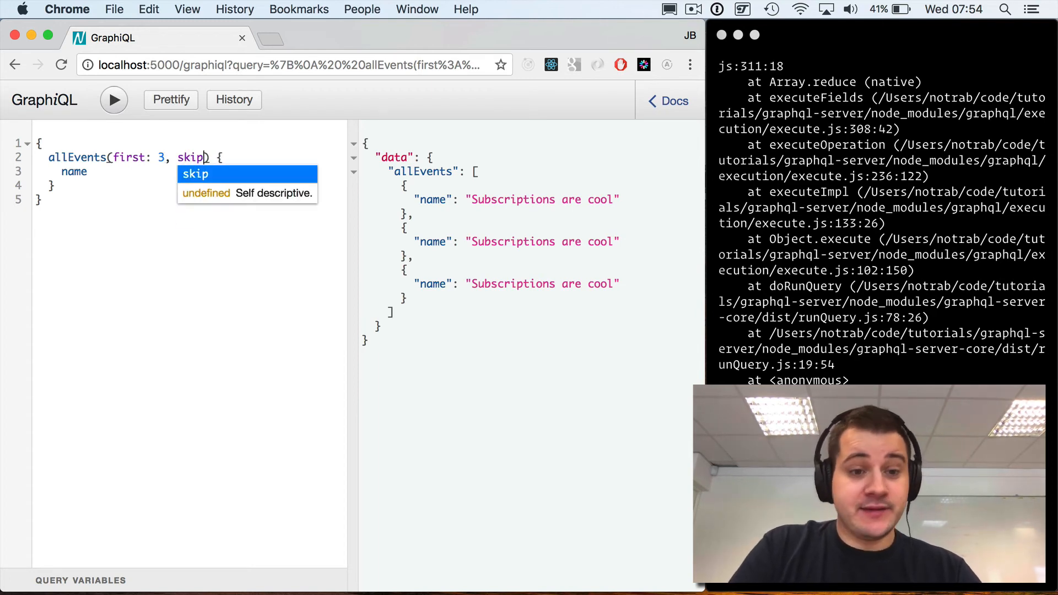
pyautogui.write(': 3')
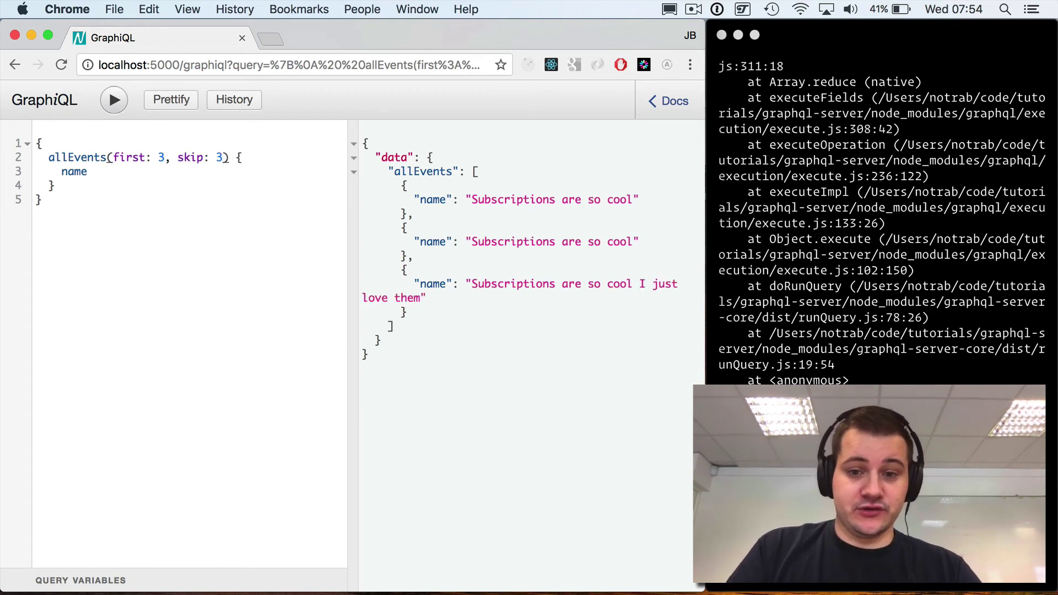
pyautogui.write('5')
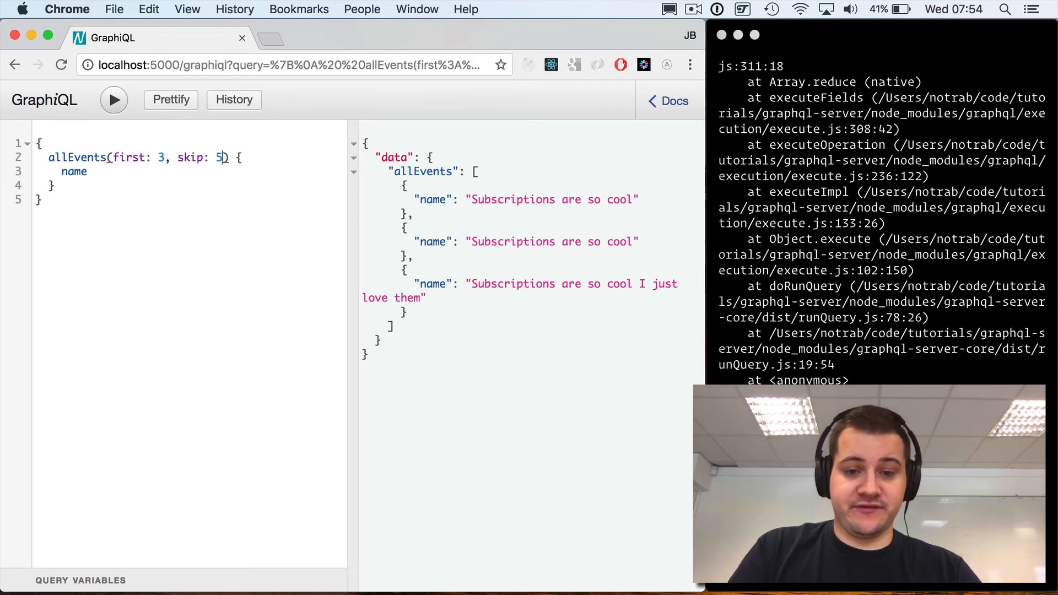
pyautogui.click(114, 100)
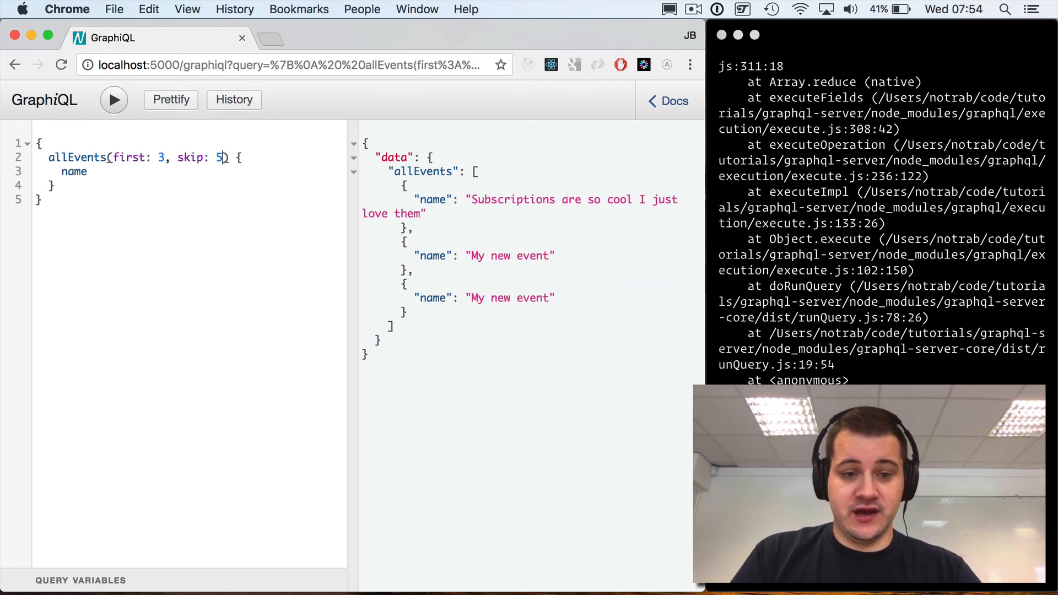
# Rerun the query skipping 10 events, review the paginated names, and return to the code editor.
pyautogui.write('0')
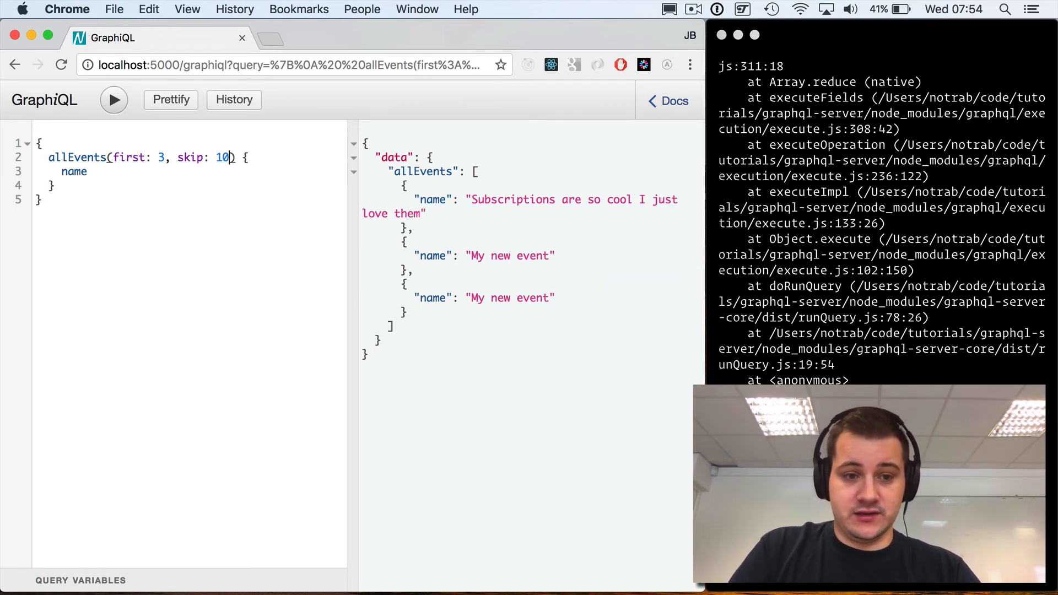
pyautogui.click(114, 100)
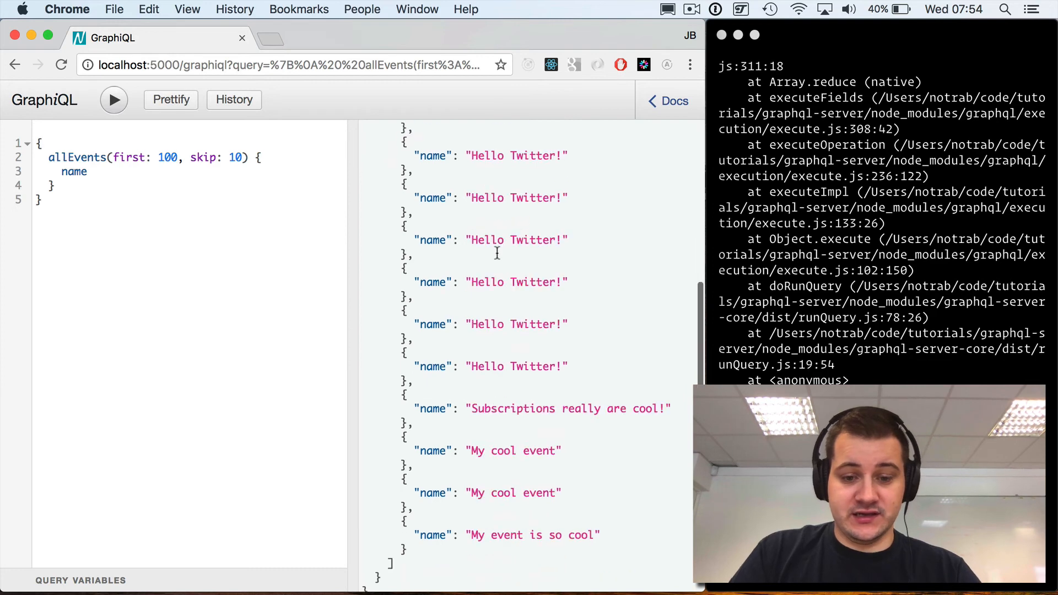
pyautogui.scroll(-3)
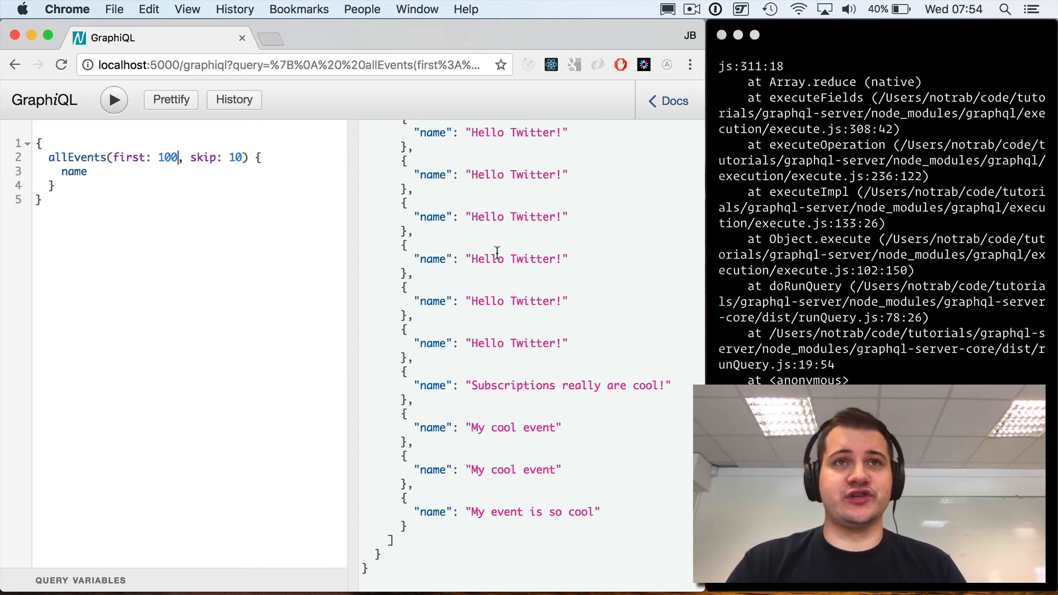
pyautogui.moveTo(450, 555)
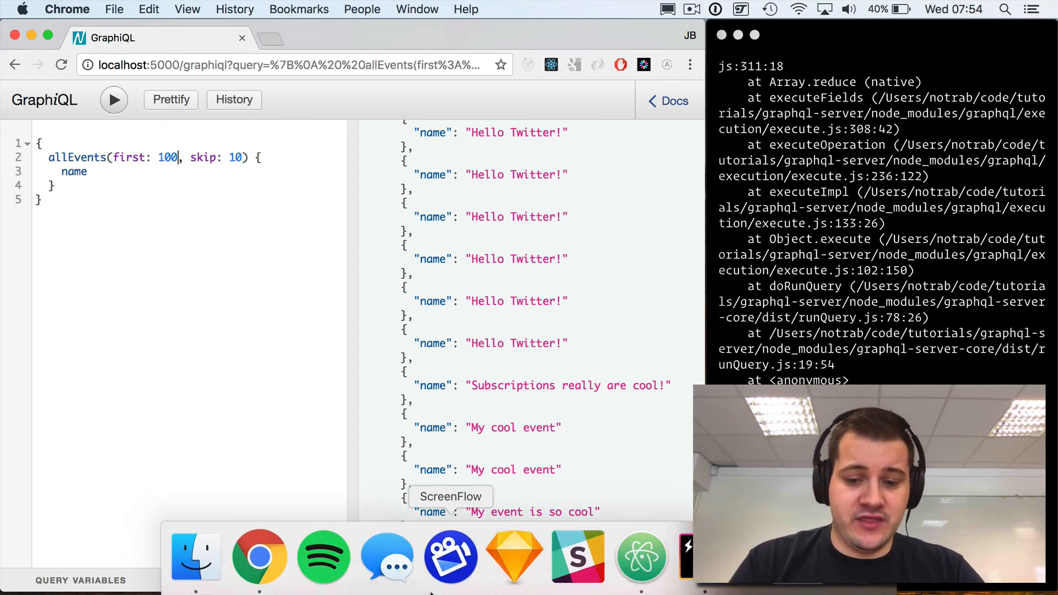
pyautogui.click(640, 557)
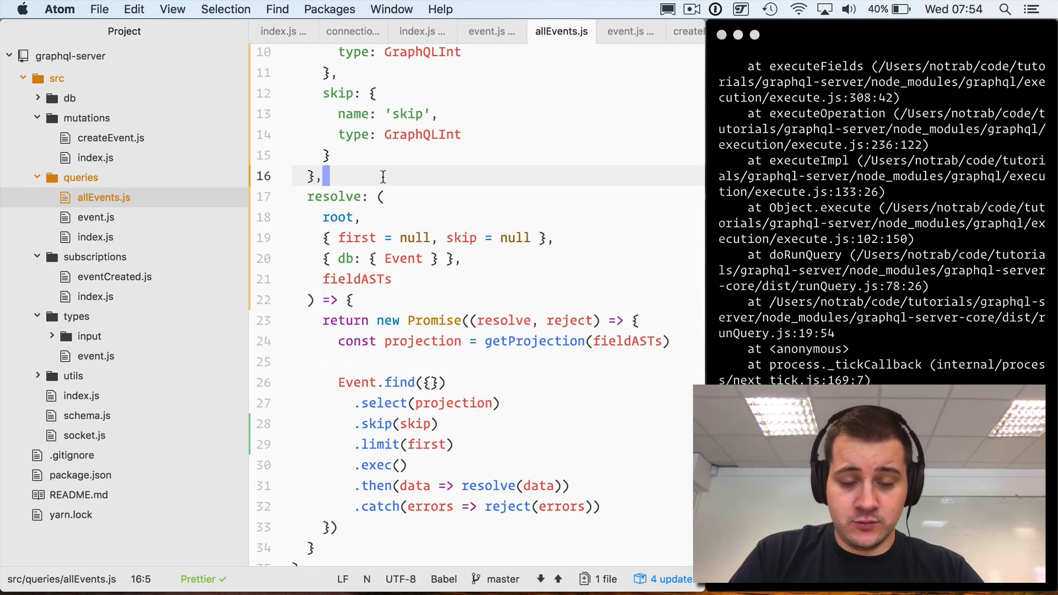
pyautogui.scroll(3)
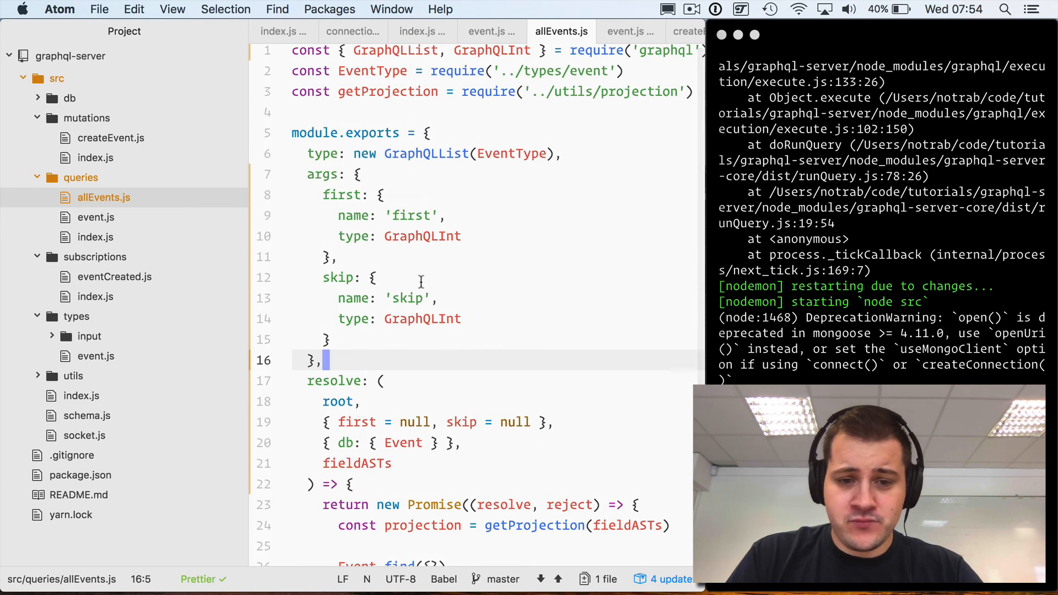